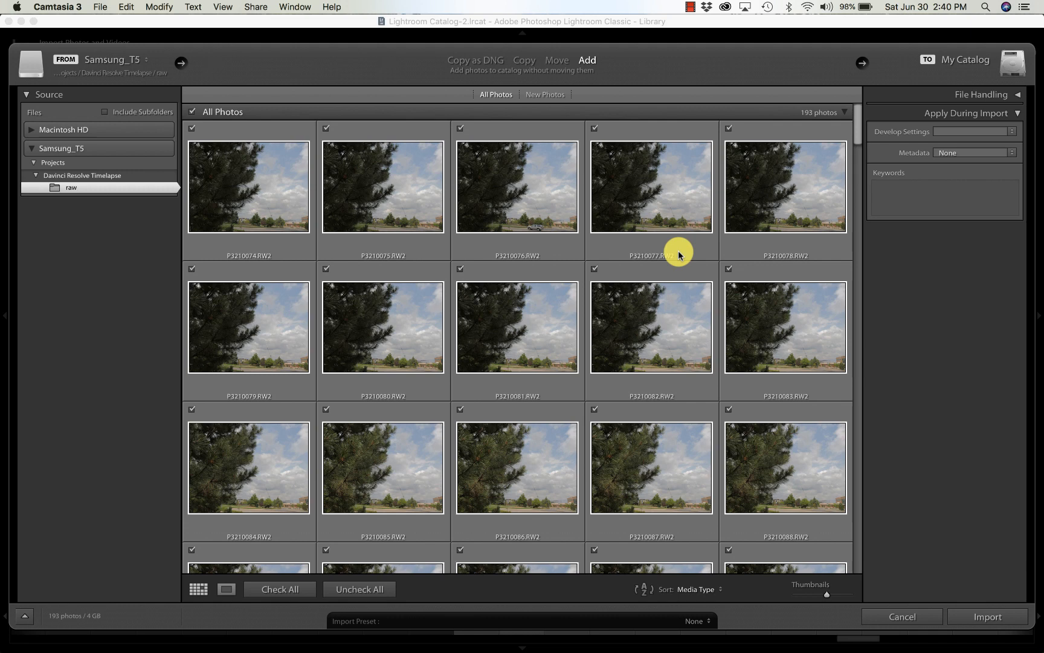
pyautogui.moveTo(510, 362)
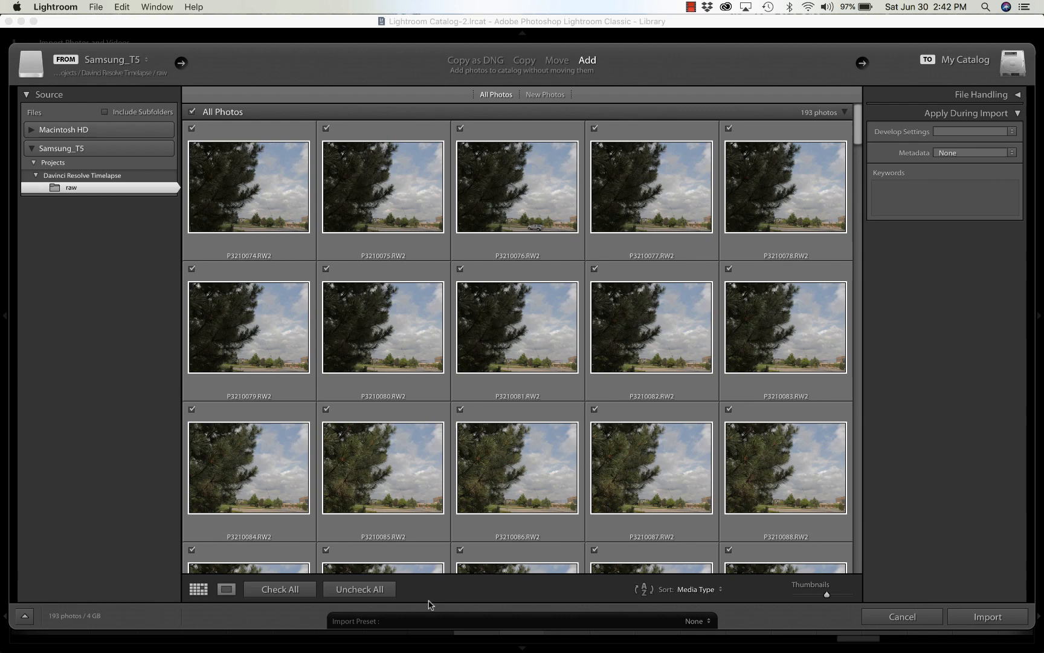
# Step: Import the 193 checked raw timelapse photos into the Lightroom catalog
pyautogui.click(249, 186)
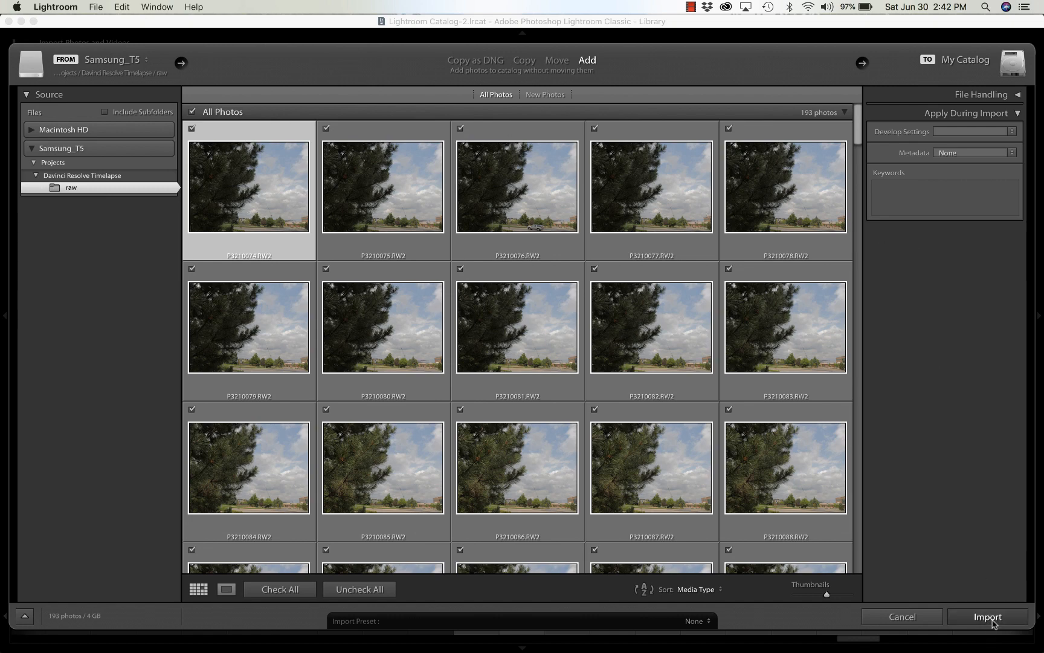
pyautogui.click(987, 616)
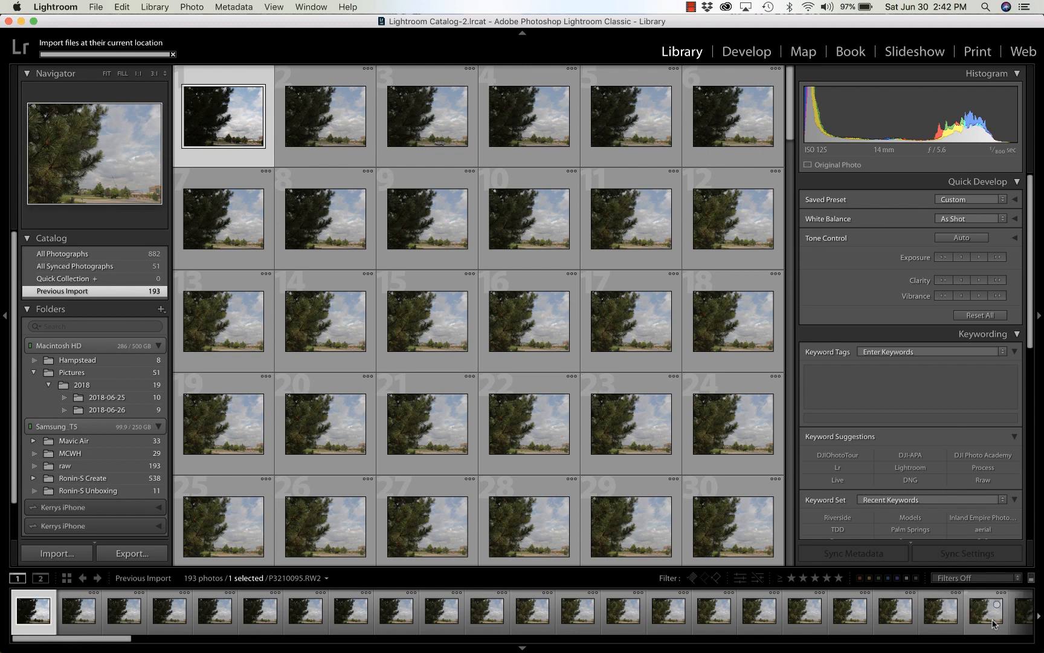
pyautogui.moveTo(993, 623)
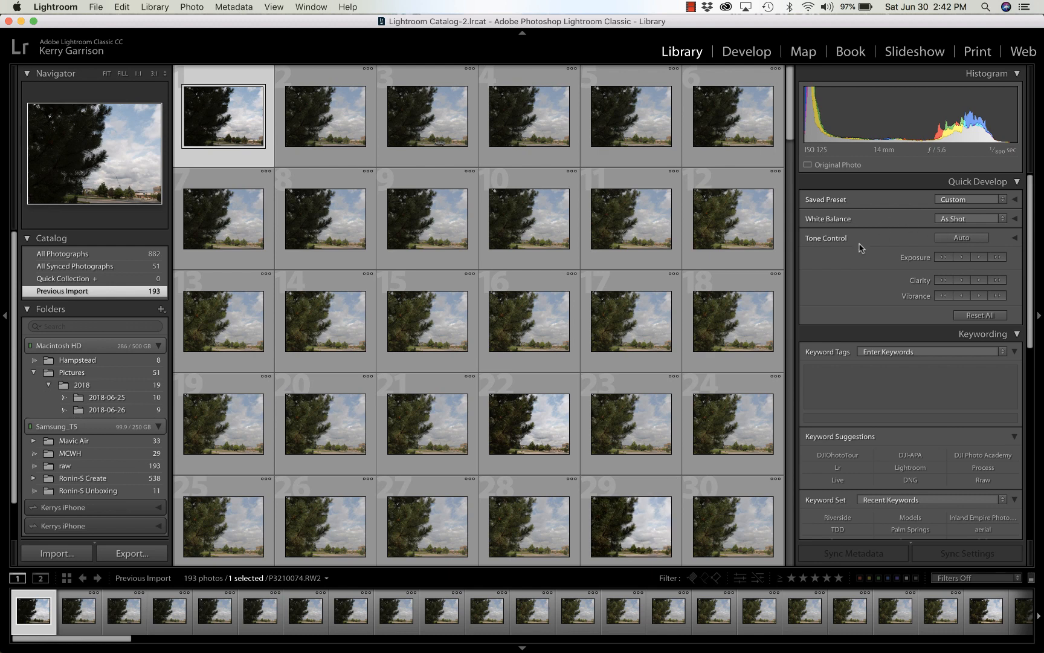
pyautogui.moveTo(763, 76)
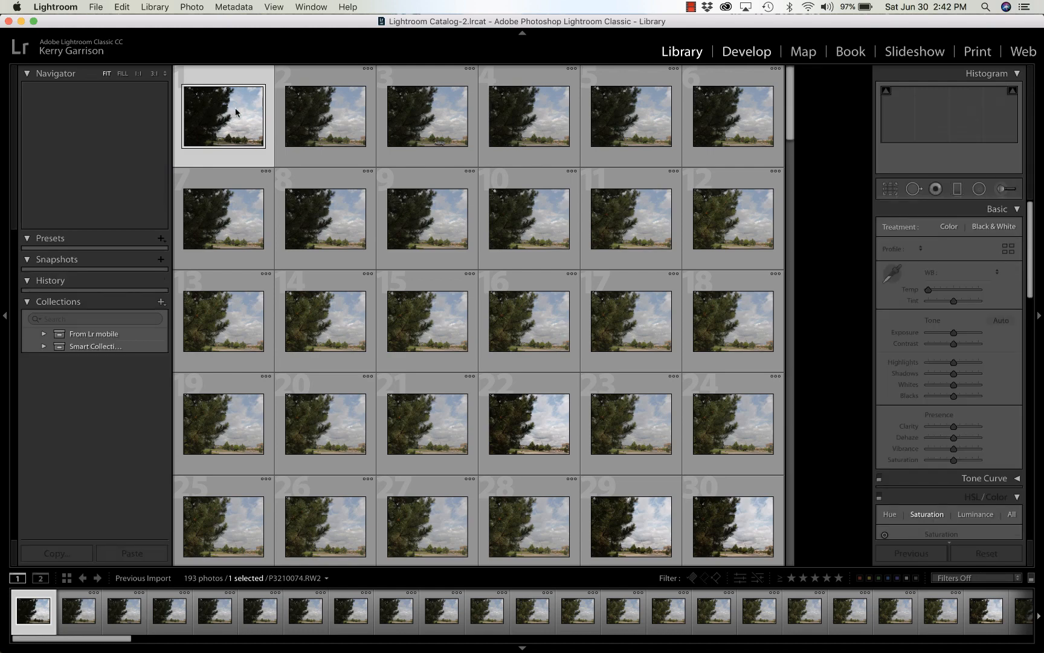
# Step: Develop the first frame: highlights -63, shadows +77, dehaze +30, vibrance +34
pyautogui.click(747, 51)
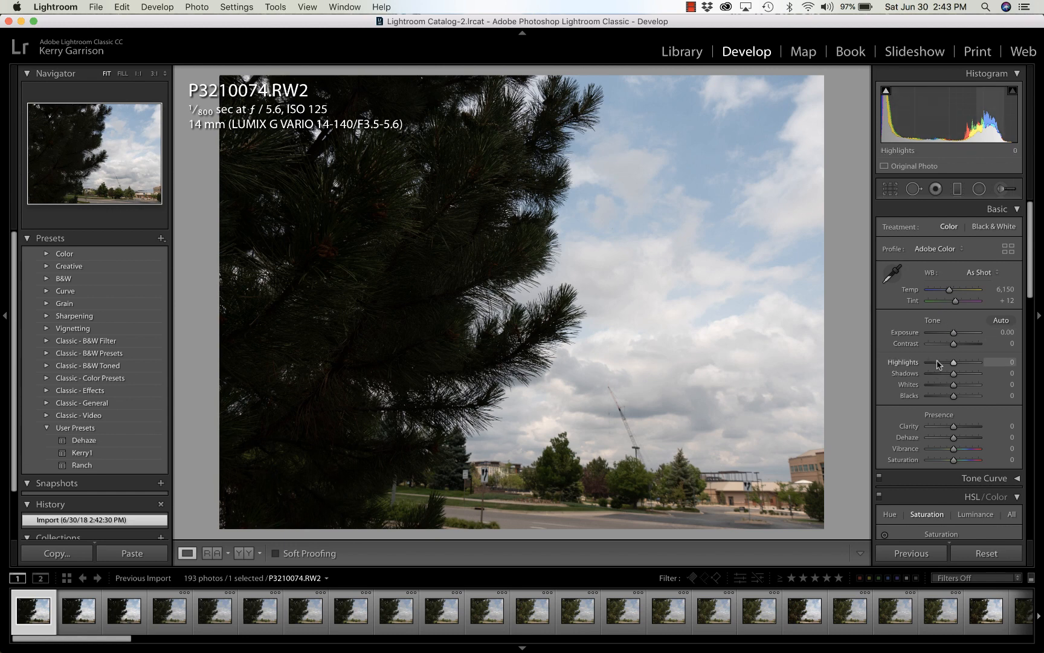
pyautogui.moveTo(985, 362); pyautogui.dragTo(938, 362)
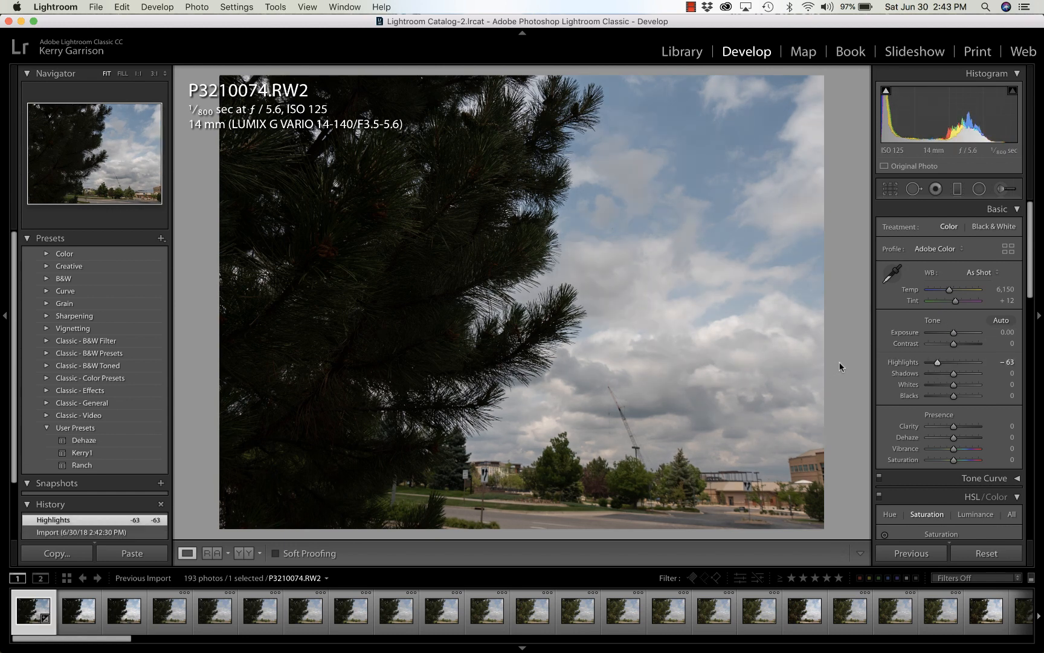
pyautogui.moveTo(954, 373); pyautogui.dragTo(968, 373)
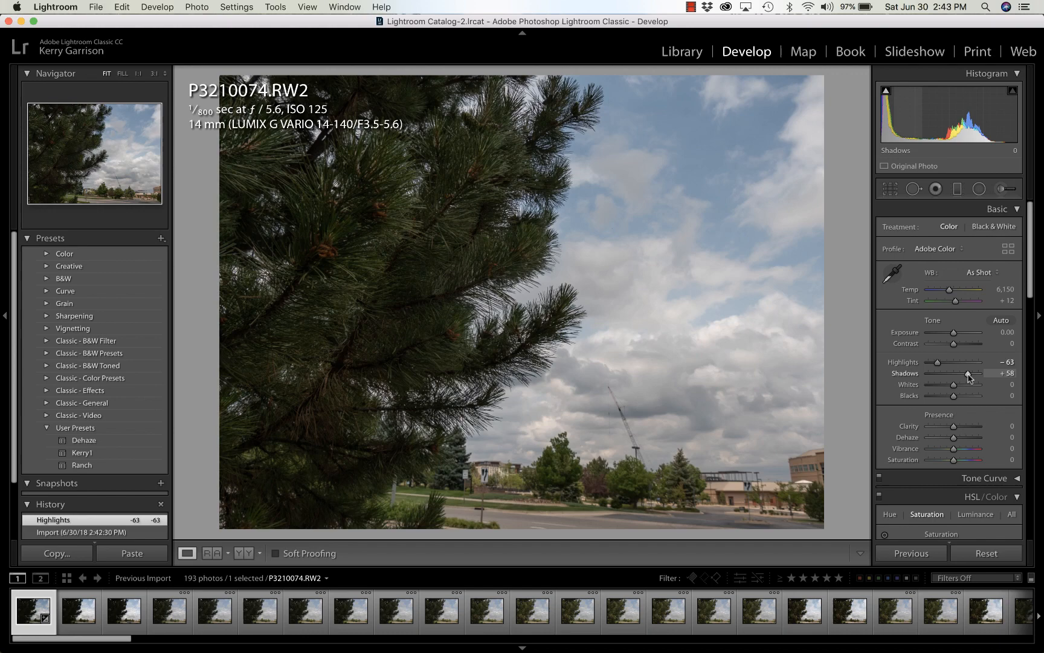
pyautogui.moveTo(967, 374); pyautogui.dragTo(974, 373)
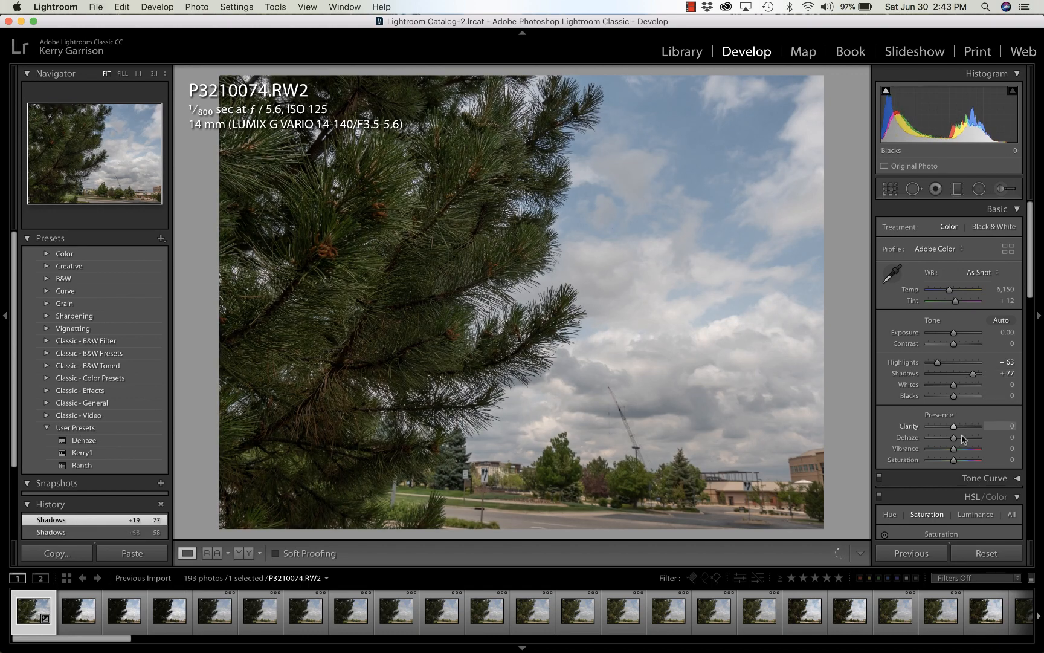
pyautogui.moveTo(953, 436); pyautogui.dragTo(963, 437)
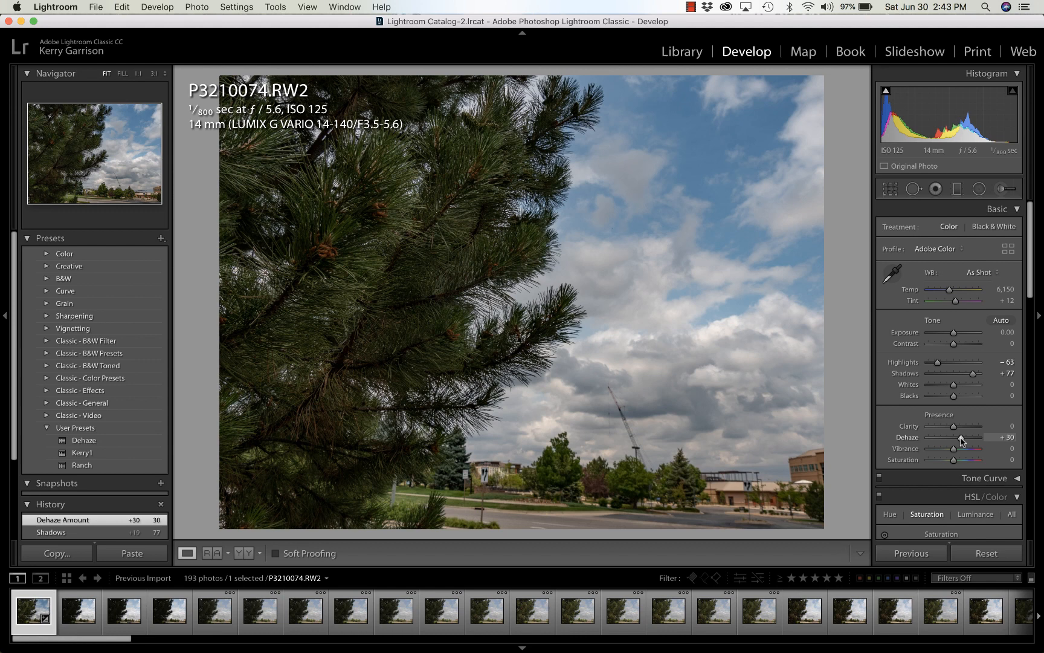
pyautogui.moveTo(963, 452)
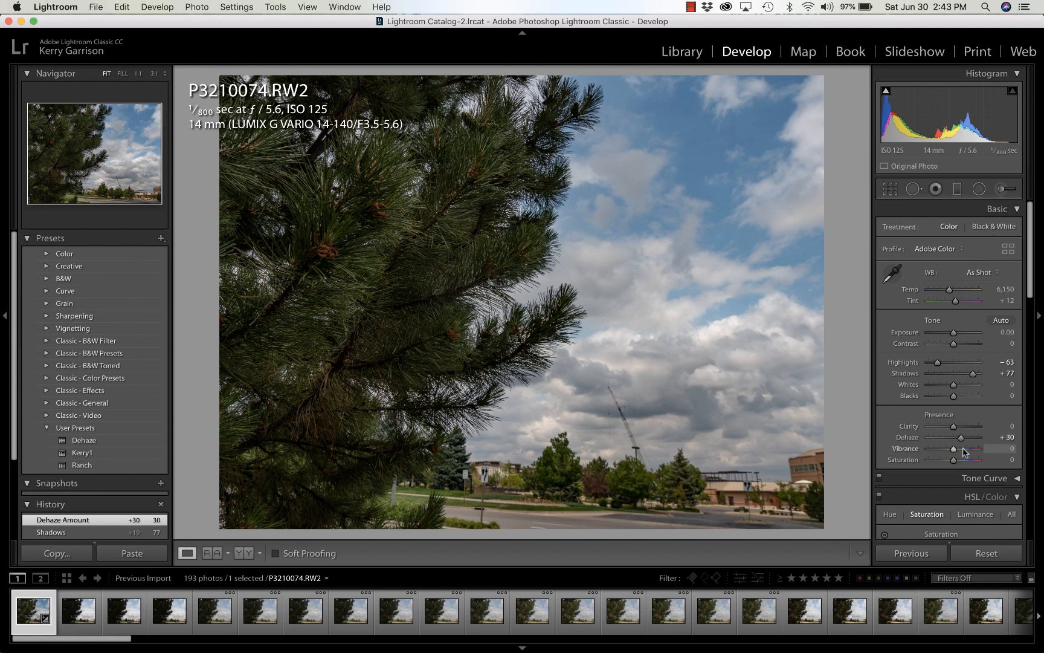
pyautogui.moveTo(966, 449); pyautogui.dragTo(969, 449)
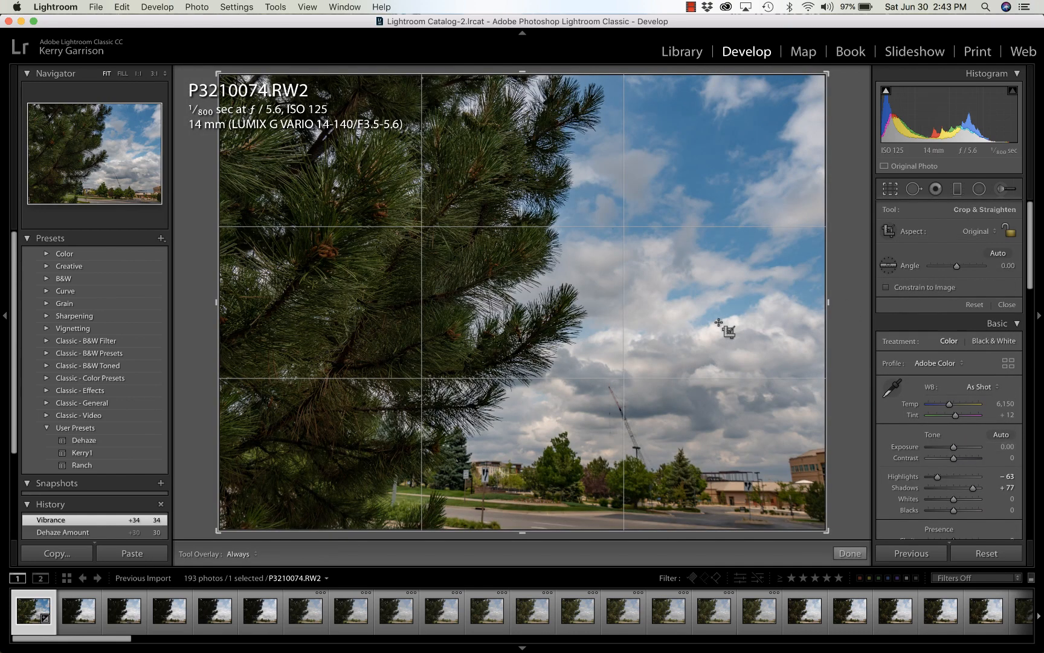
pyautogui.moveTo(947, 254)
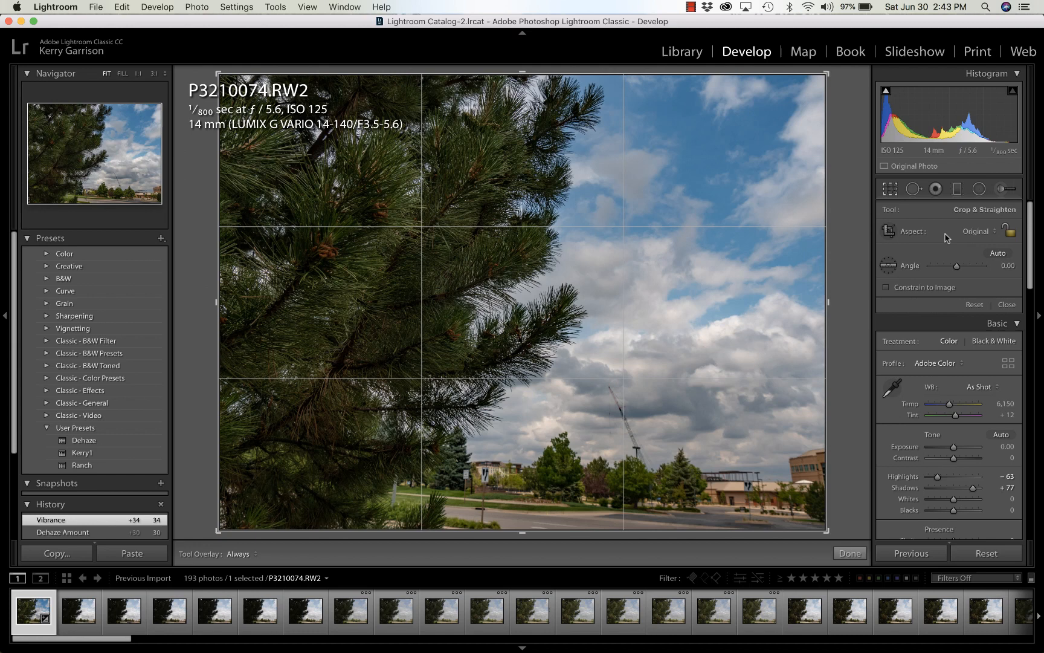
pyautogui.moveTo(978, 232)
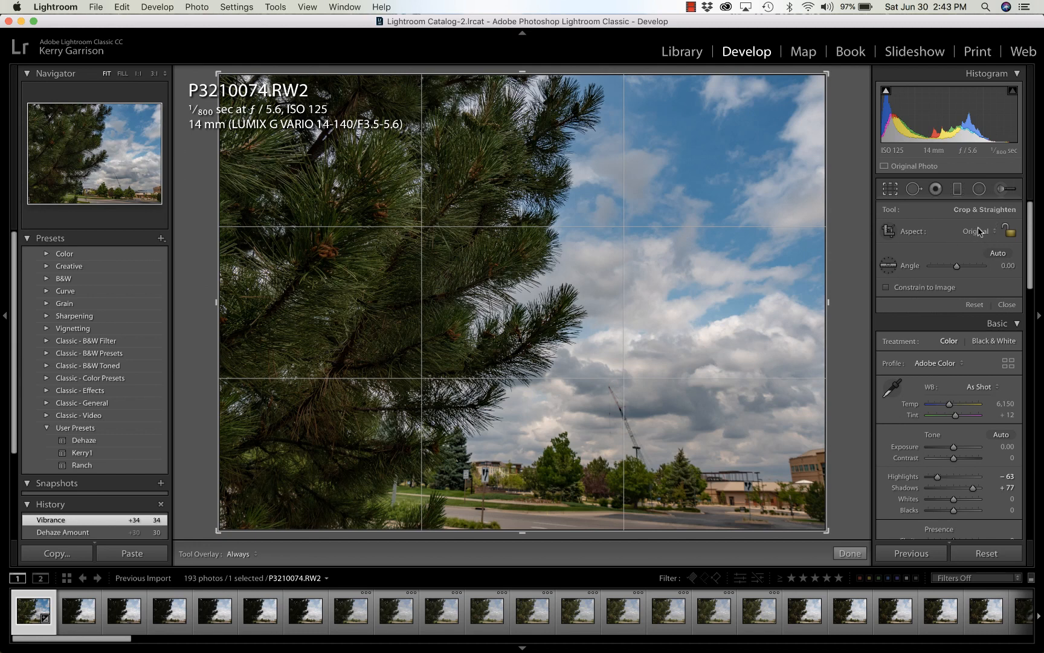
# Step: Crop the first frame to a 16 x 9 aspect ratio and apply it
pyautogui.click(976, 231)
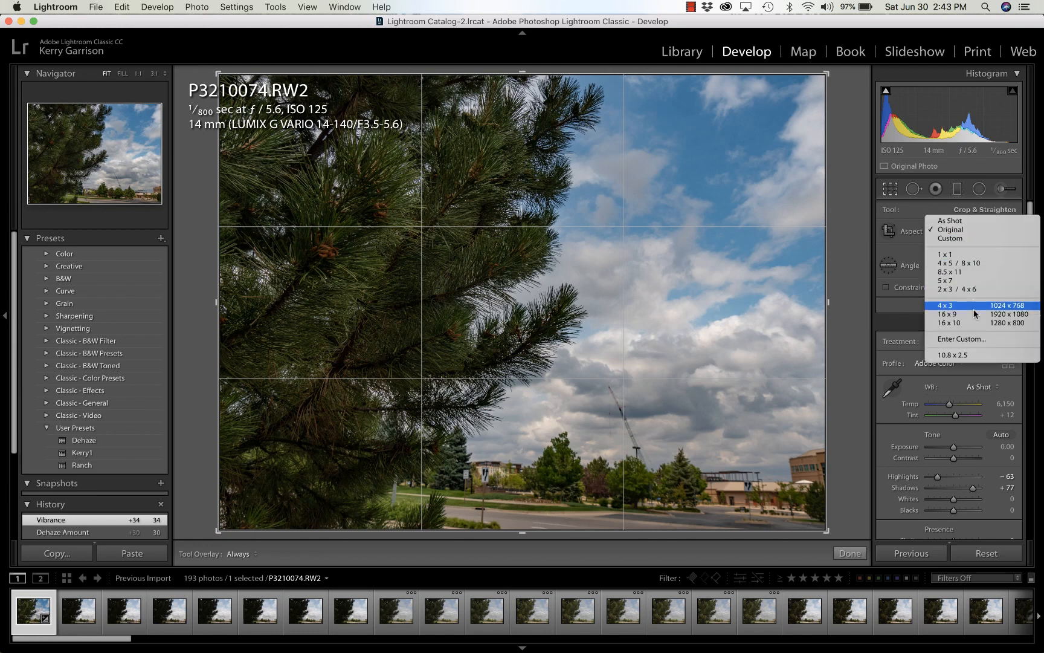
pyautogui.click(948, 314)
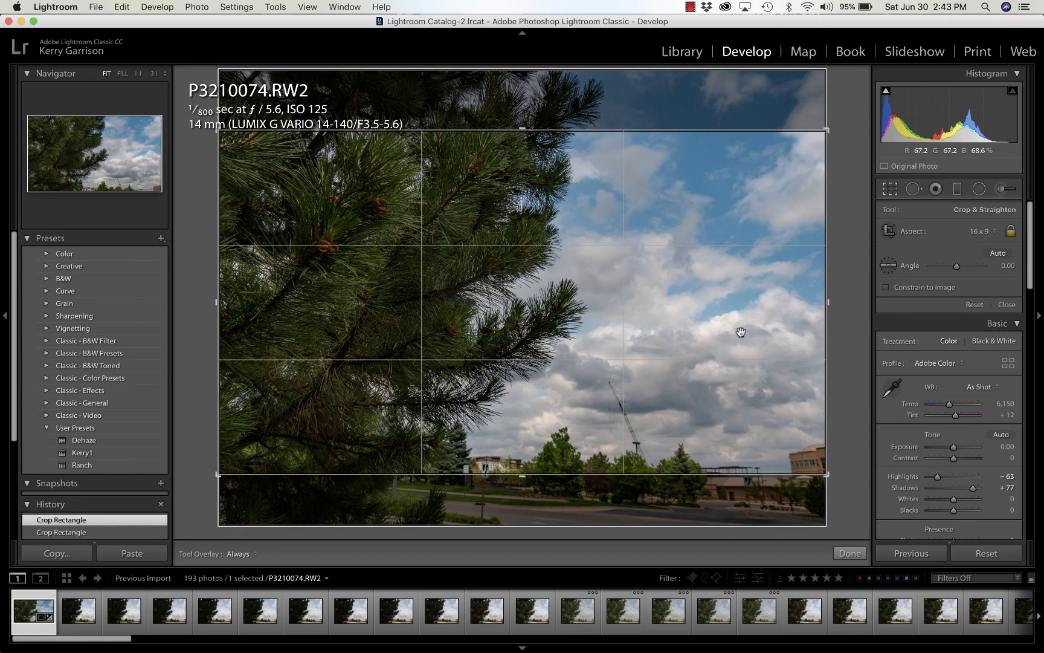
pyautogui.click(851, 554)
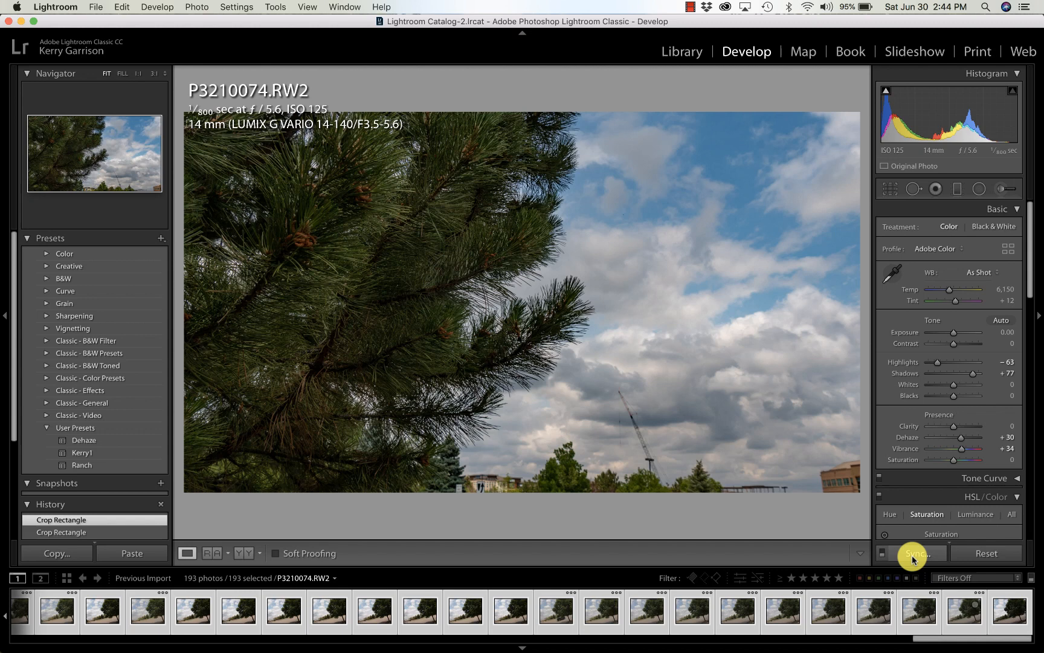
# Step: Sync all settings, crop included, from the first frame to all 193 photos
pyautogui.click(918, 554)
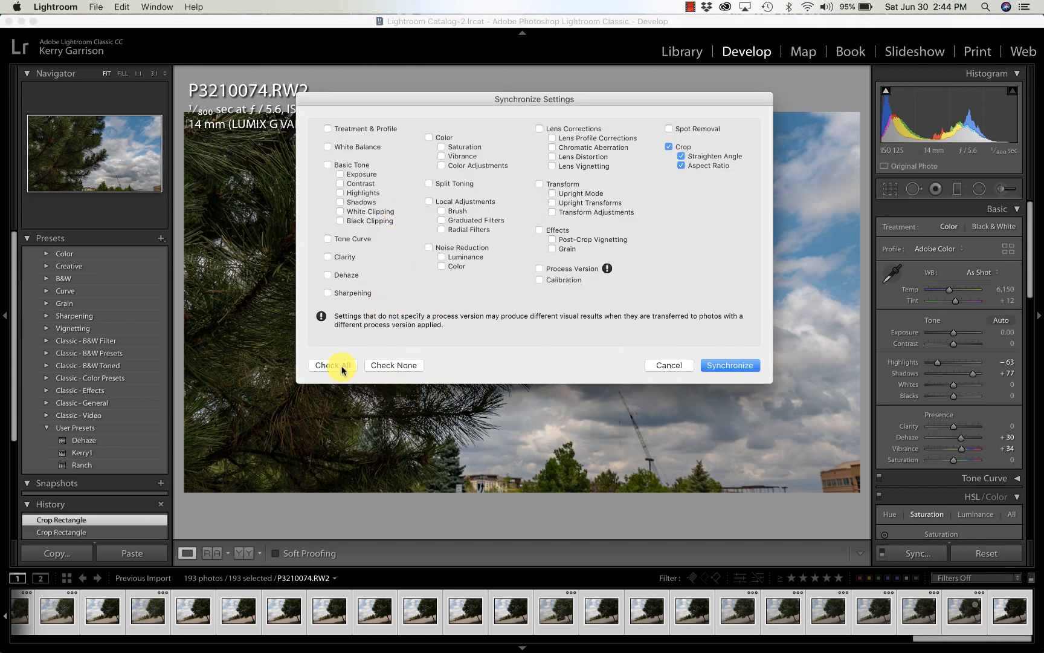
pyautogui.click(332, 365)
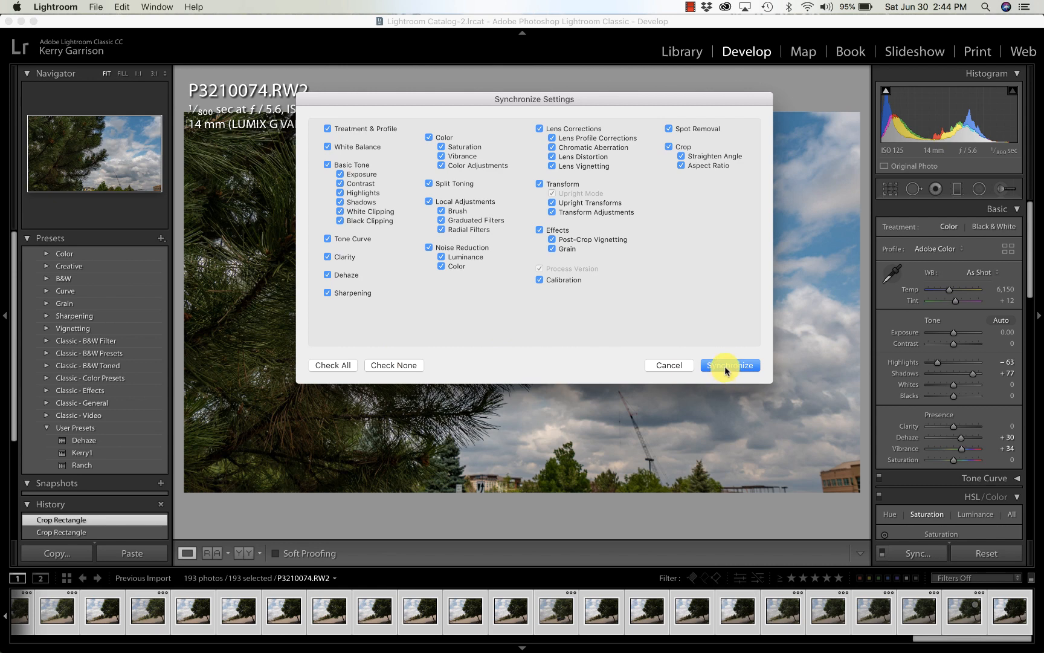
pyautogui.click(730, 365)
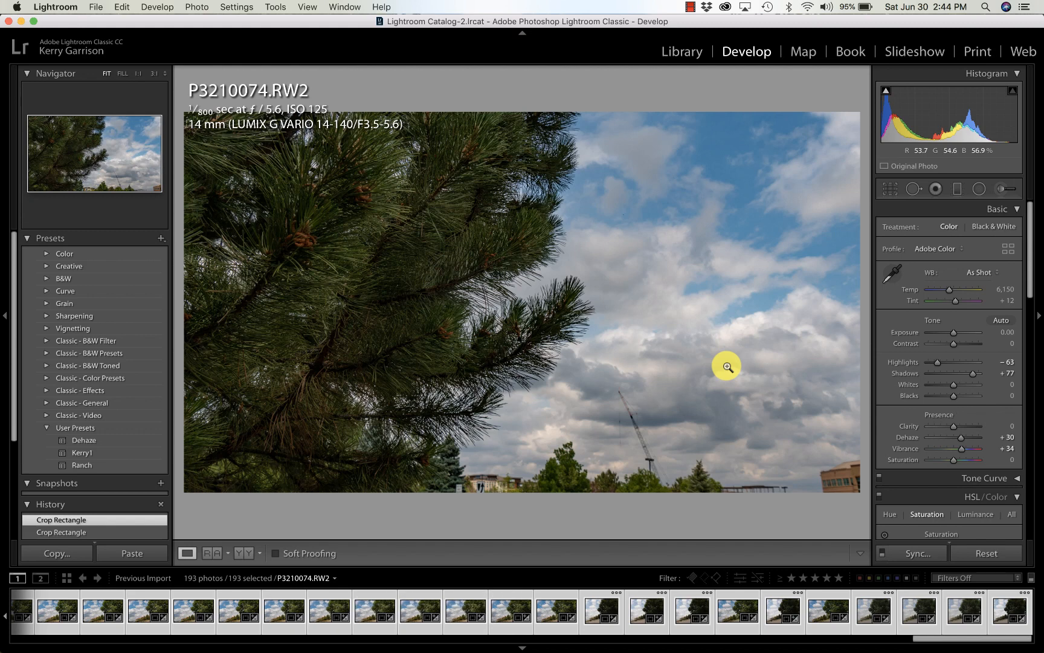
pyautogui.moveTo(727, 363)
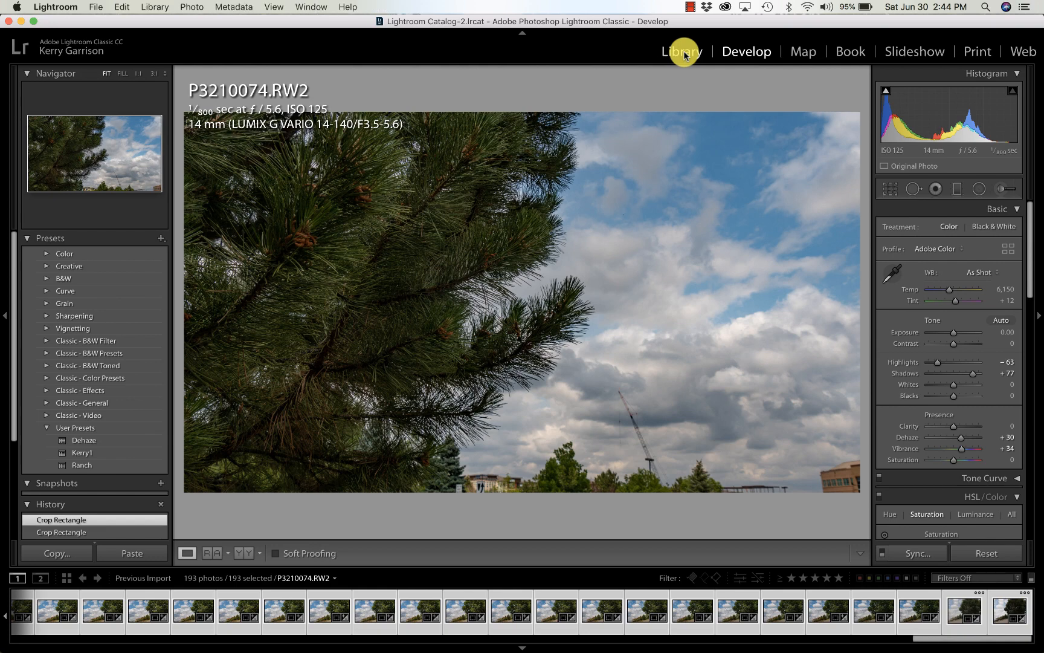
# Step: Start an export of the 193 photos with folder chosen later and custom name 'timelapse' with sequence numbers
pyautogui.click(682, 51)
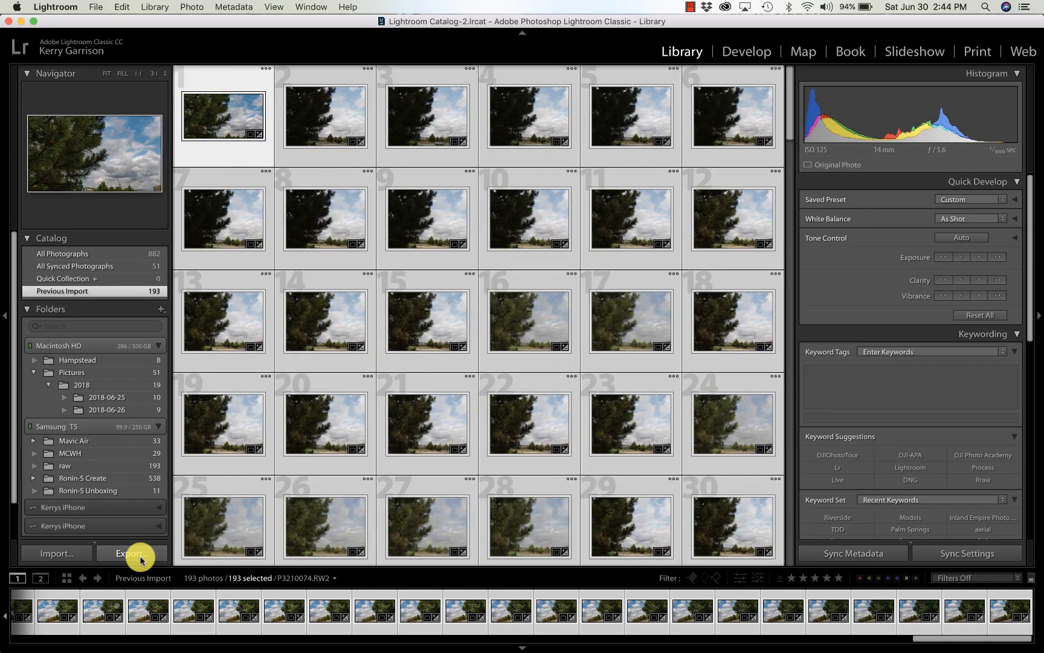
pyautogui.click(132, 554)
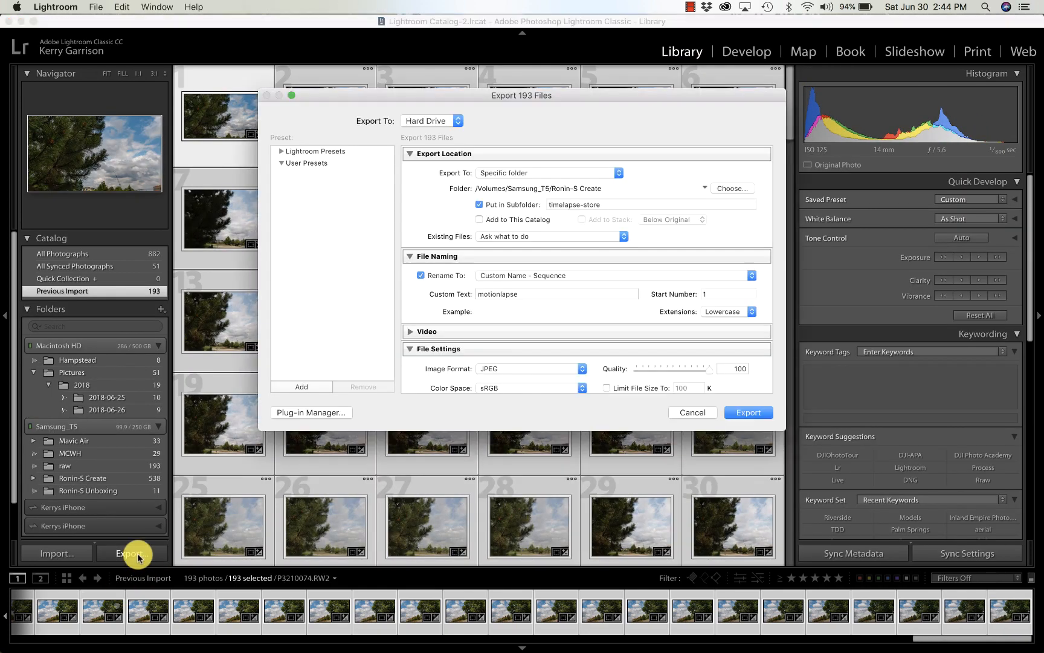
pyautogui.click(549, 173)
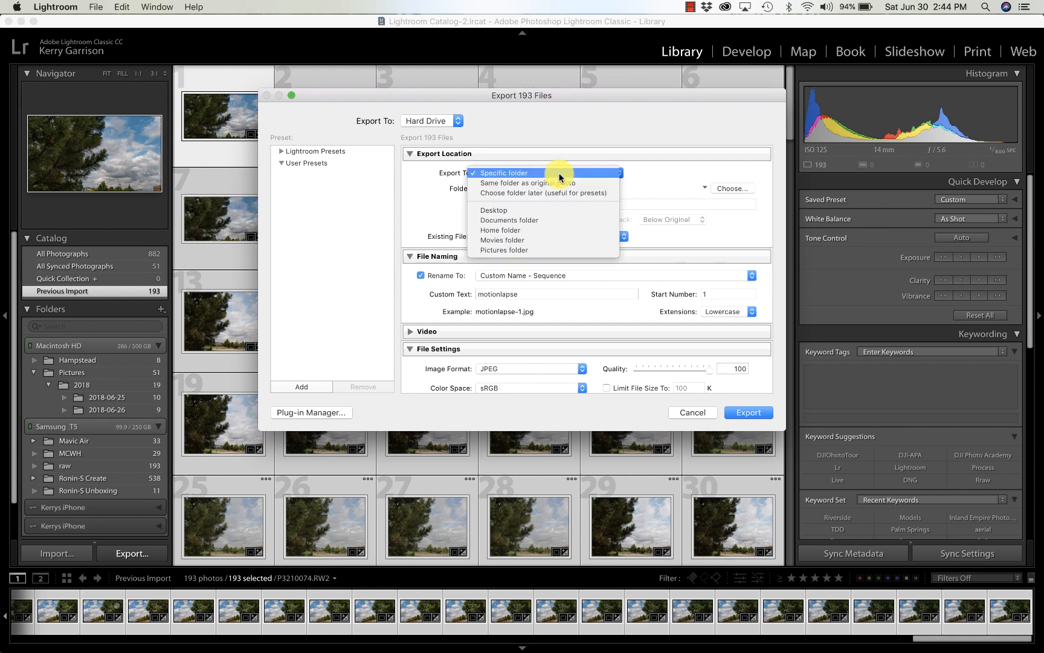
pyautogui.moveTo(547, 187)
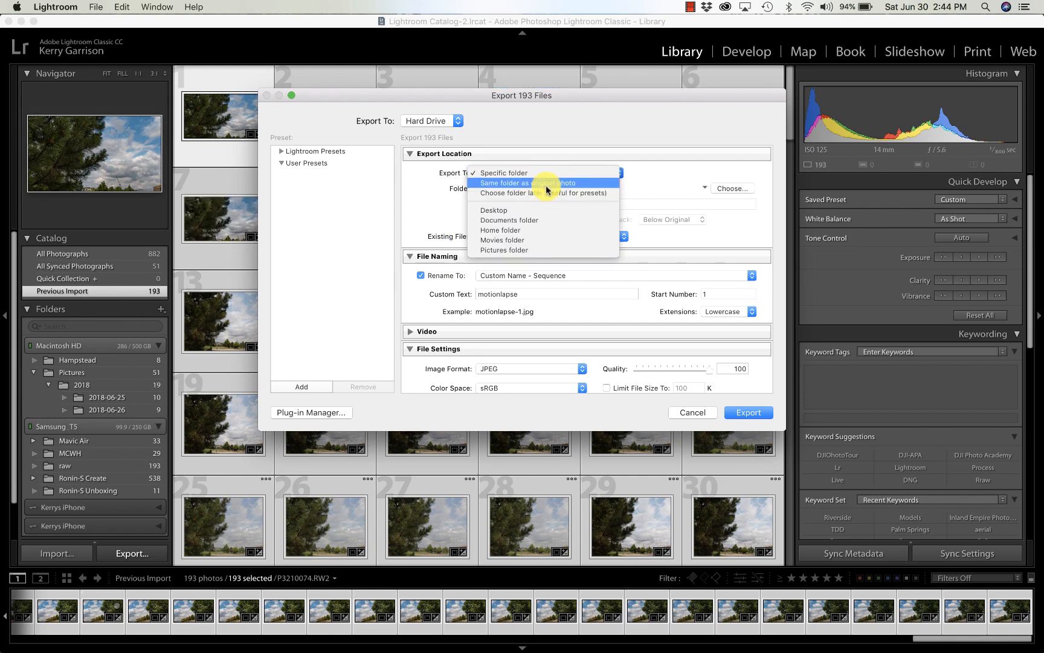
pyautogui.click(528, 192)
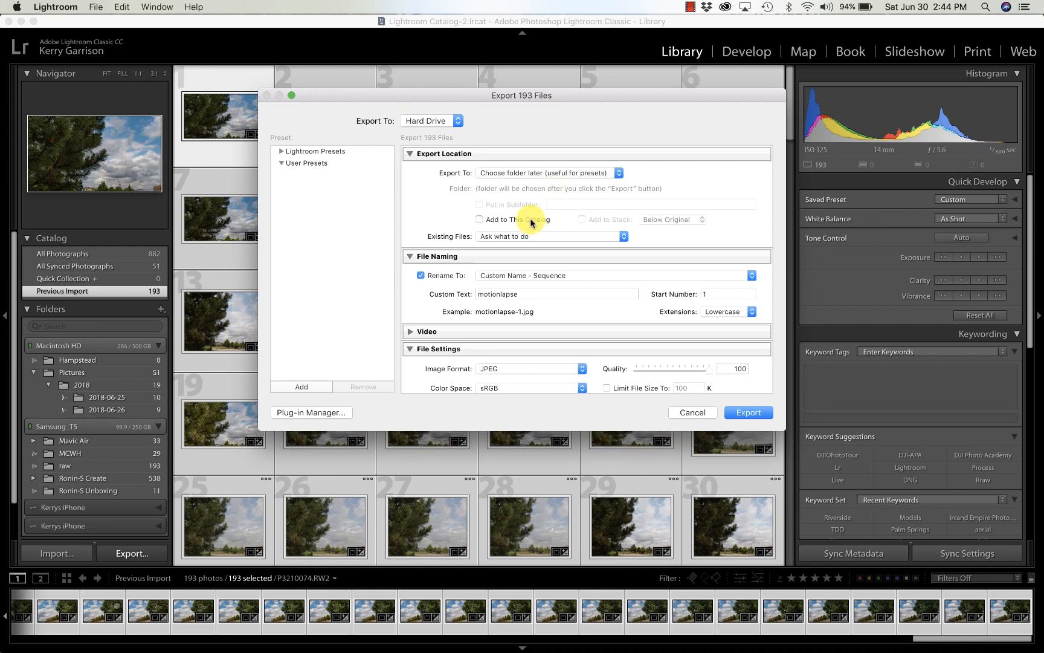
pyautogui.moveTo(562, 244)
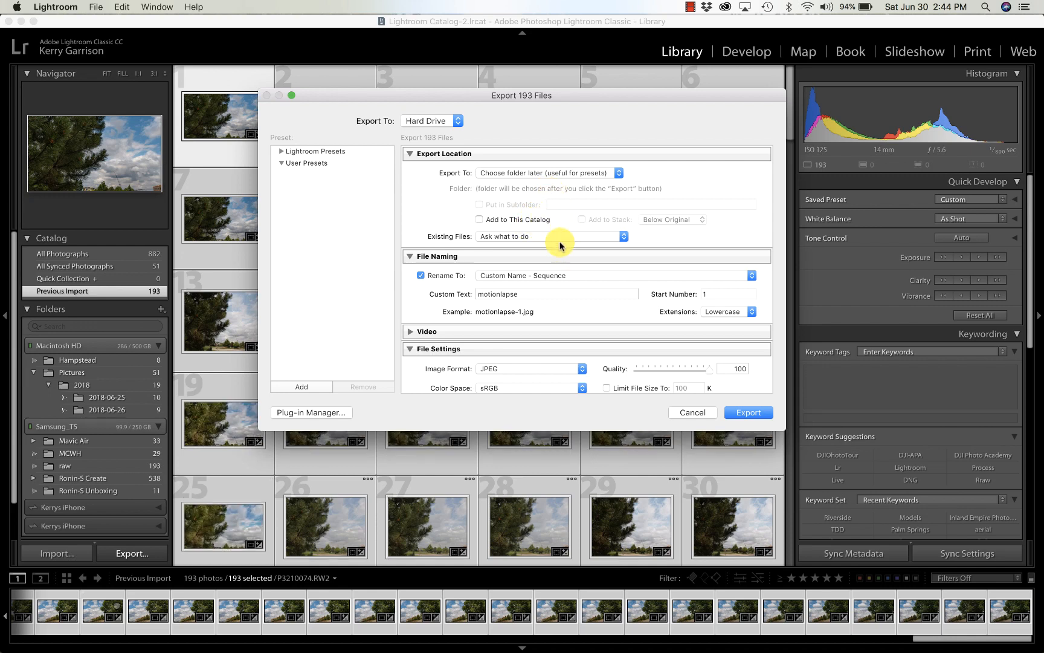
pyautogui.scroll(-3)
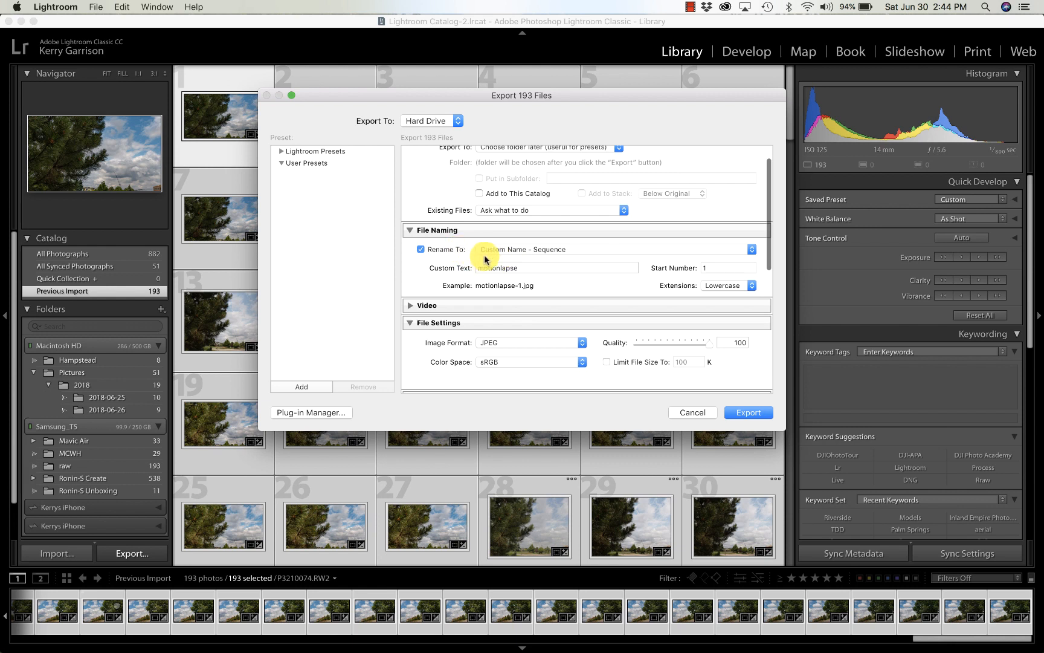
pyautogui.write('time')
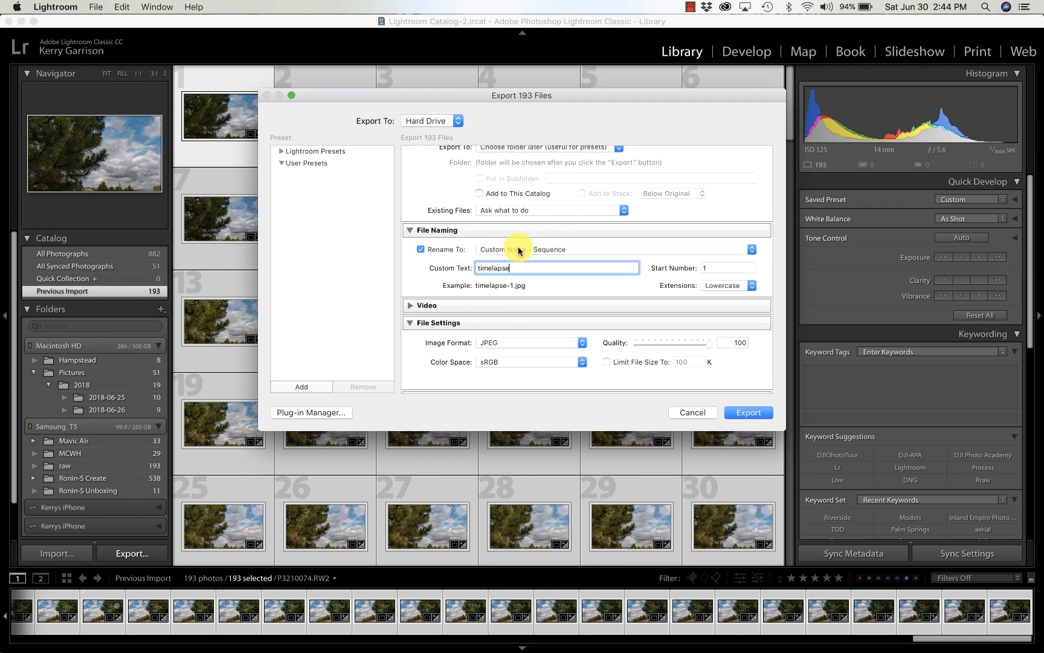
pyautogui.moveTo(634, 301)
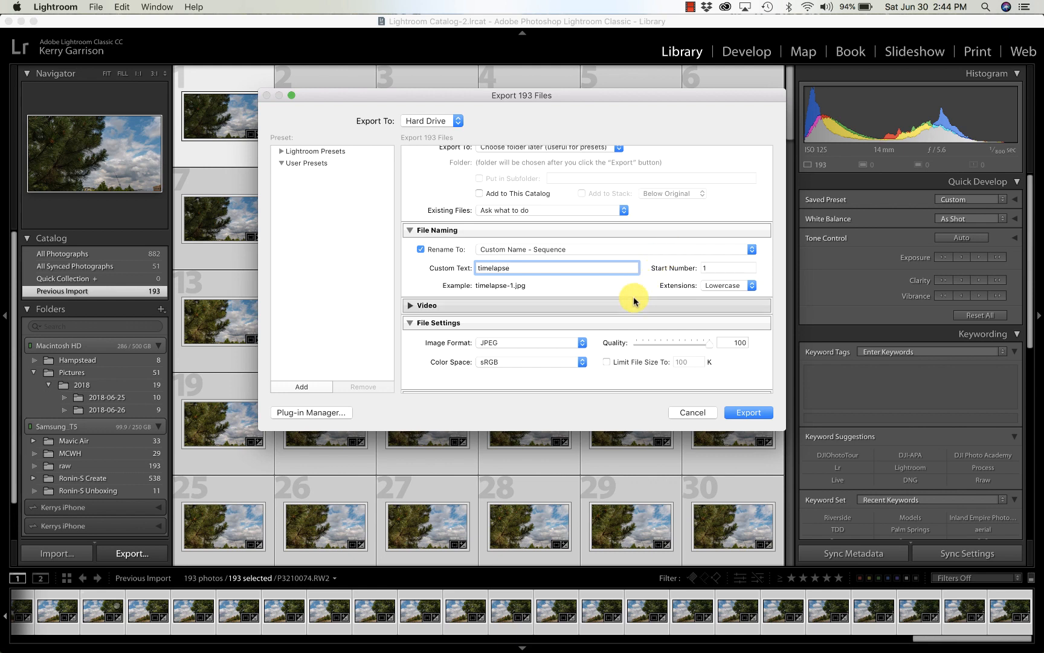
# Step: Set the export to JPEG quality 100, resized to 1920 px on the long edge
pyautogui.scroll(-3)
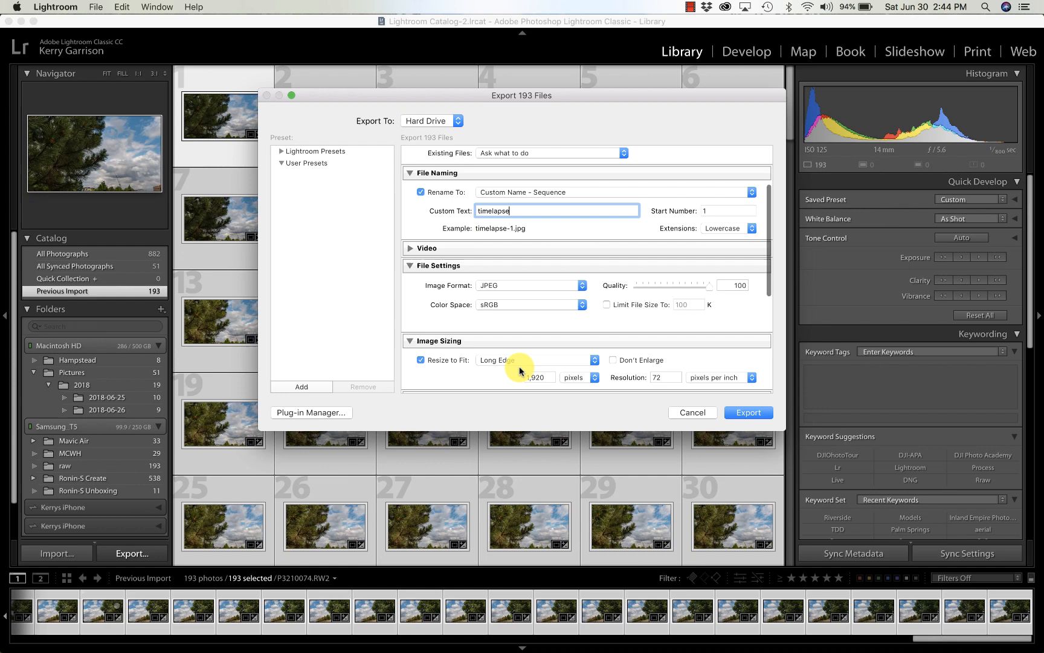
pyautogui.scroll(-3)
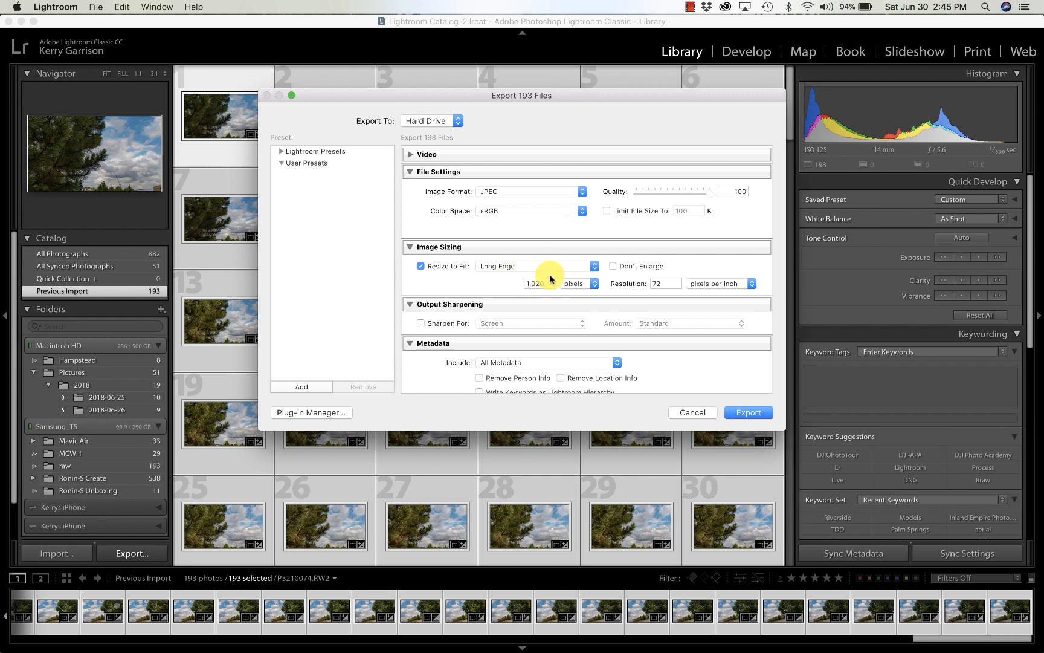
pyautogui.click(537, 284)
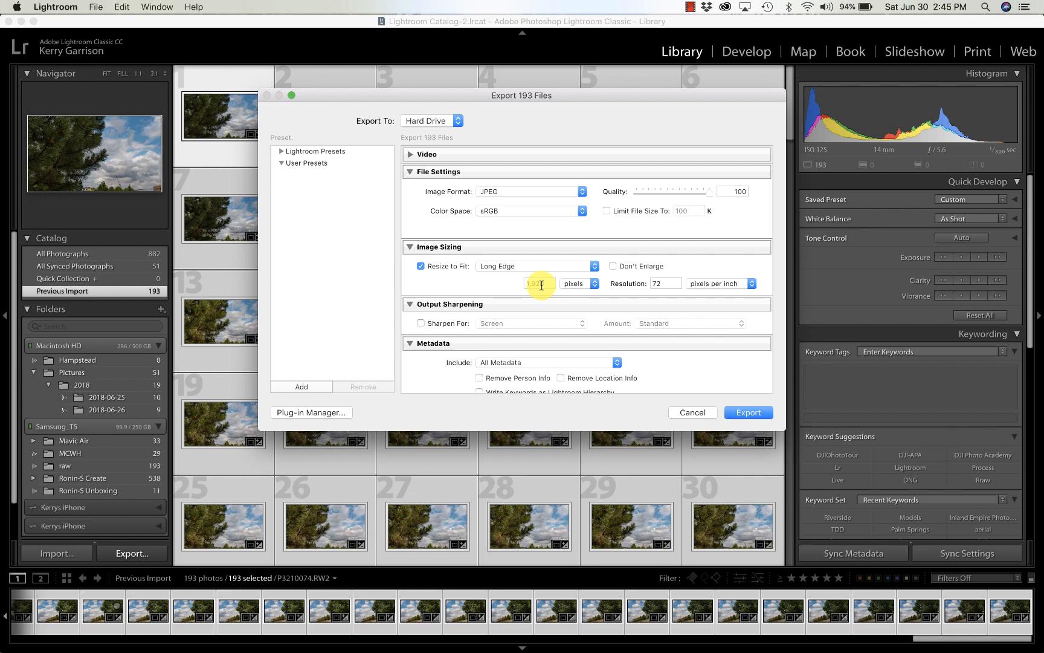
pyautogui.scroll(-3)
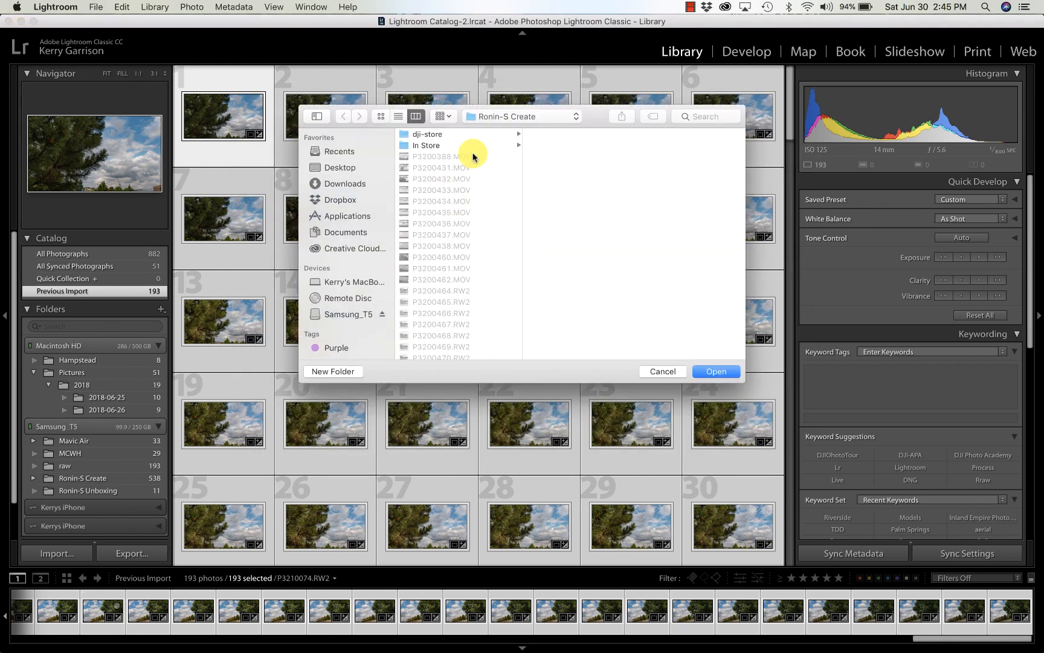
# Step: Export the timelapse JPEGs to the Samsung_T5 drive and return to the grid
pyautogui.click(522, 116)
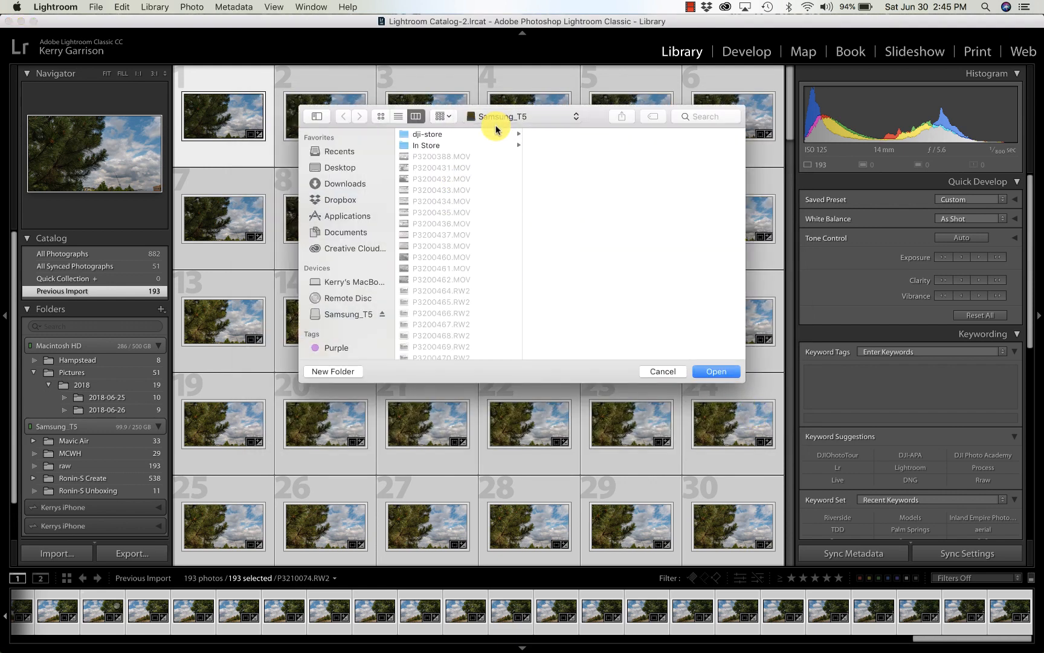
pyautogui.click(663, 371)
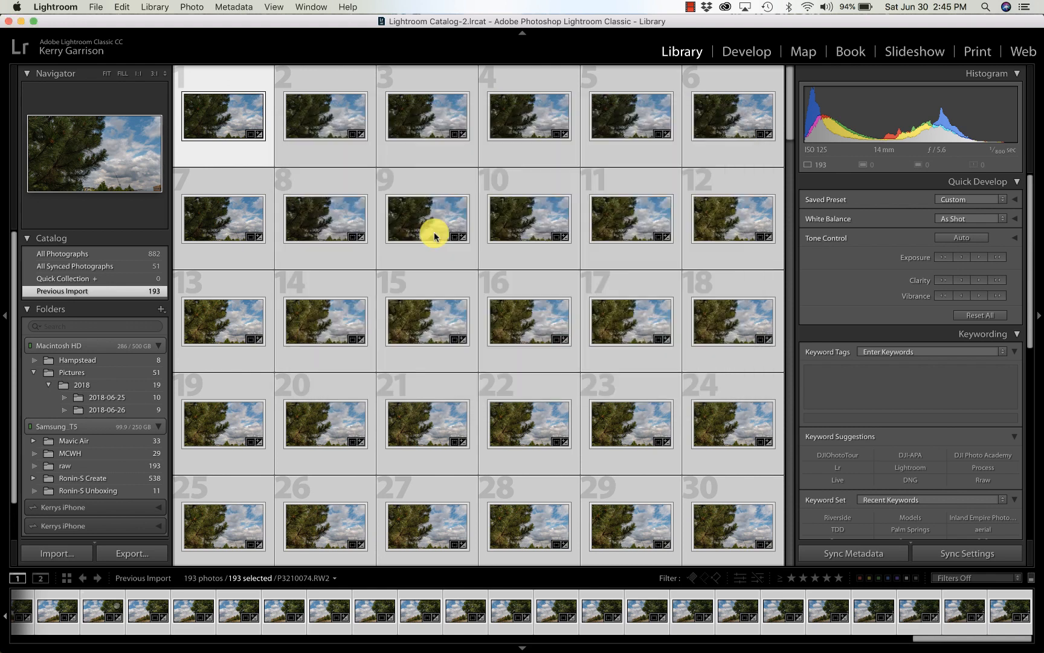
pyautogui.click(132, 553)
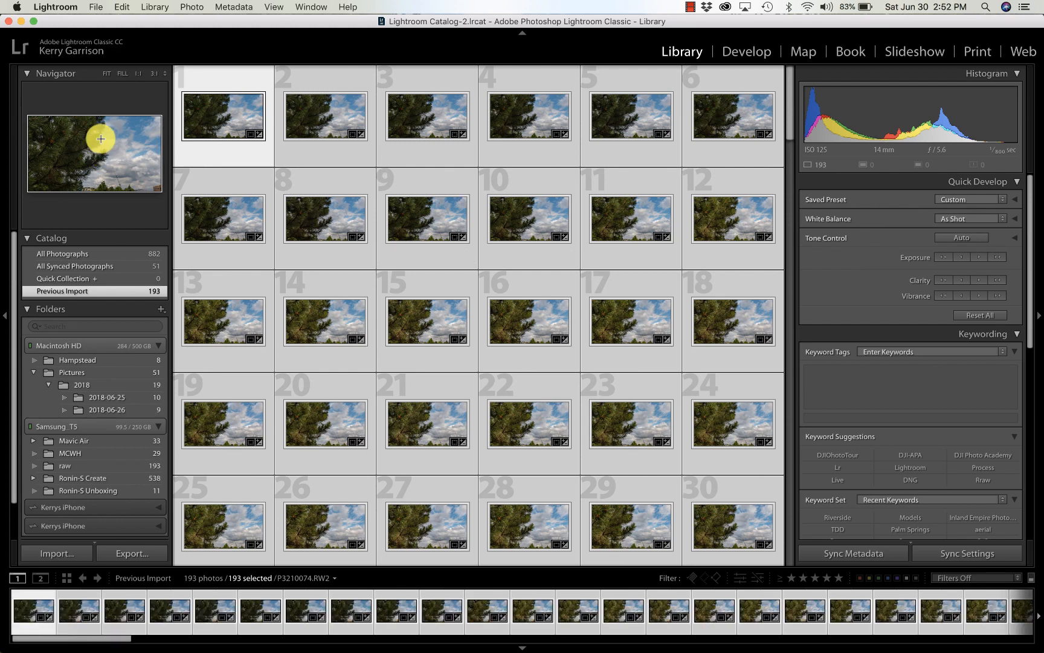
# Step: Quit Lightroom and launch DaVinci Resolve from the Dock
pyautogui.click(55, 8)
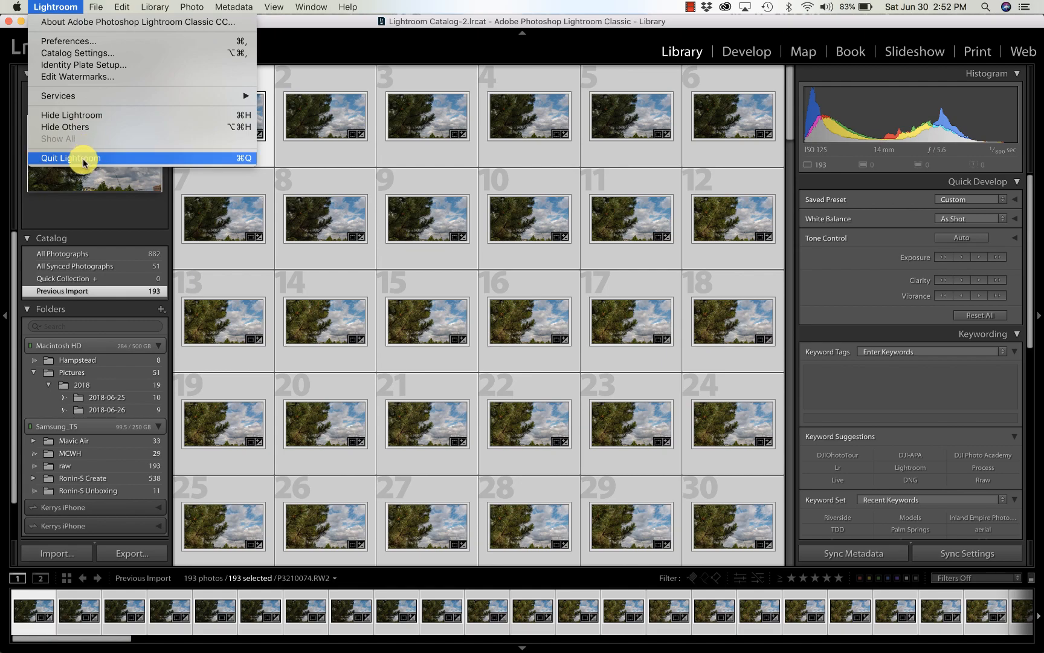
pyautogui.click(70, 158)
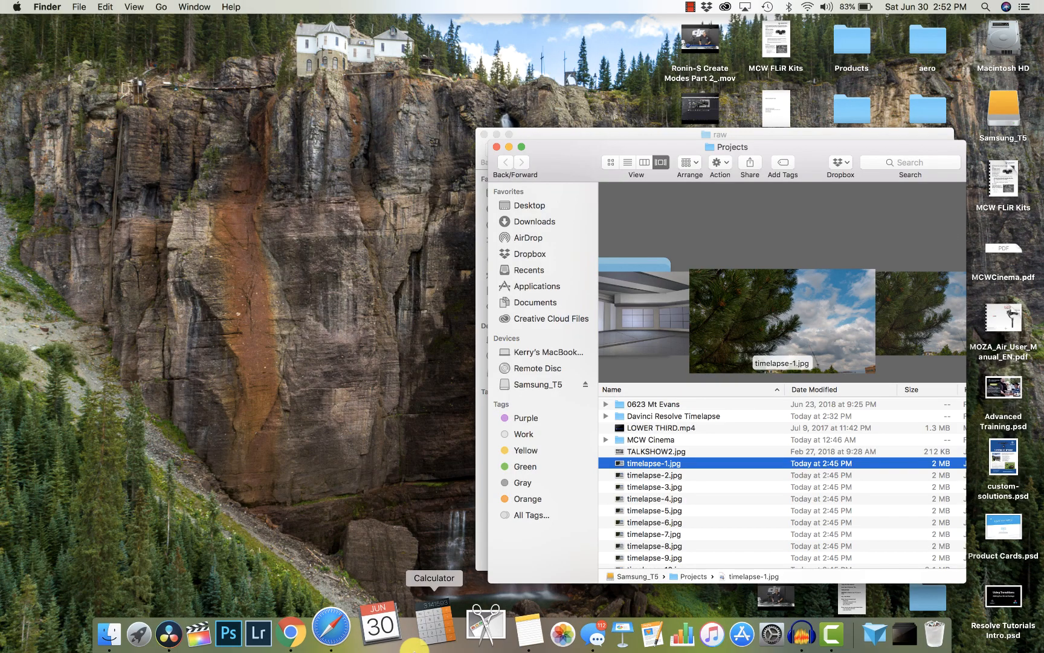
pyautogui.moveTo(208, 634)
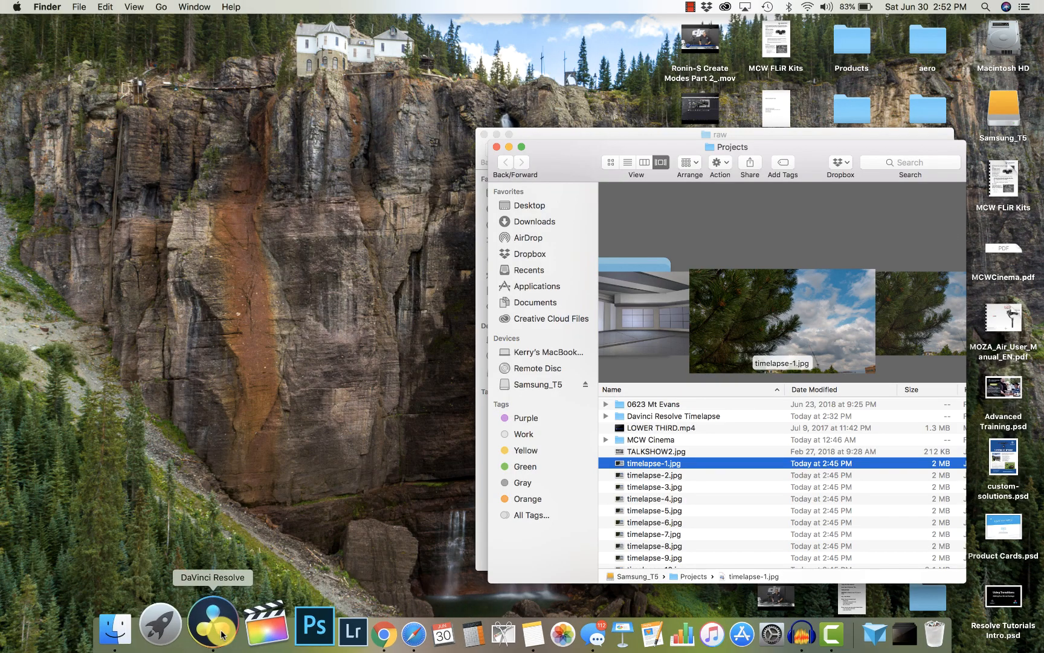
pyautogui.click(212, 624)
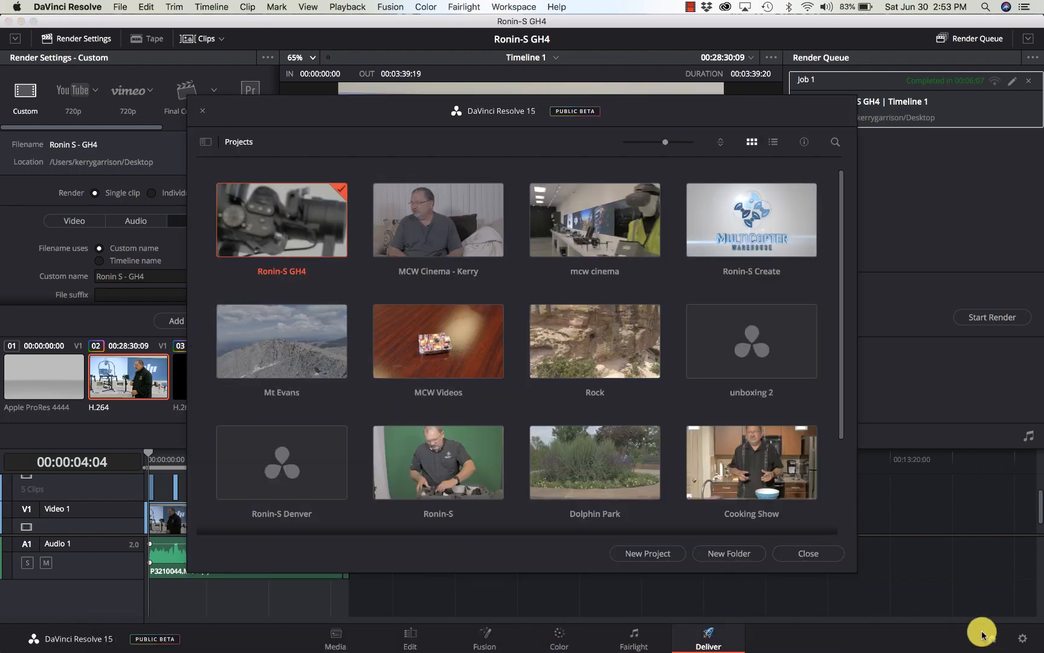
# Step: Create a new DaVinci Resolve project named Timelapse
pyautogui.click(648, 553)
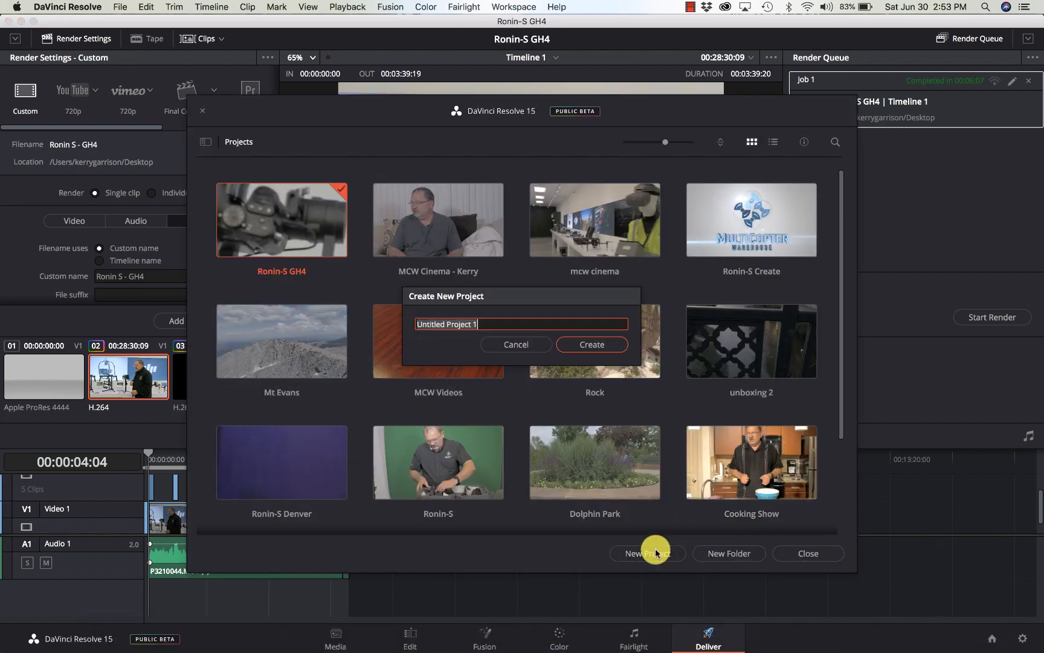
pyautogui.write('Timelap')
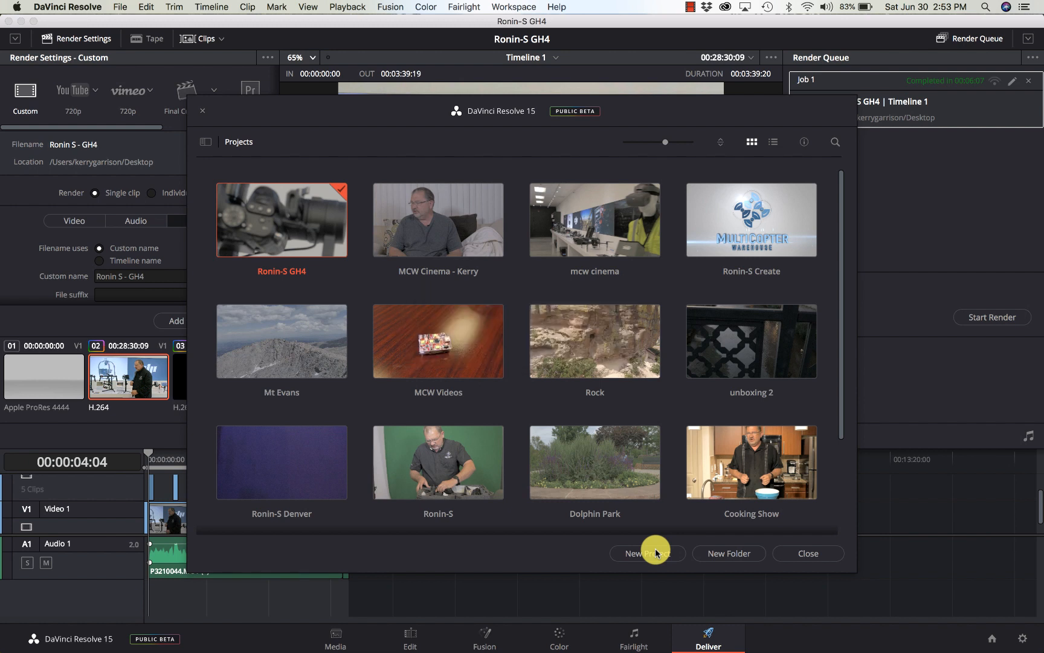
pyautogui.moveTo(671, 513)
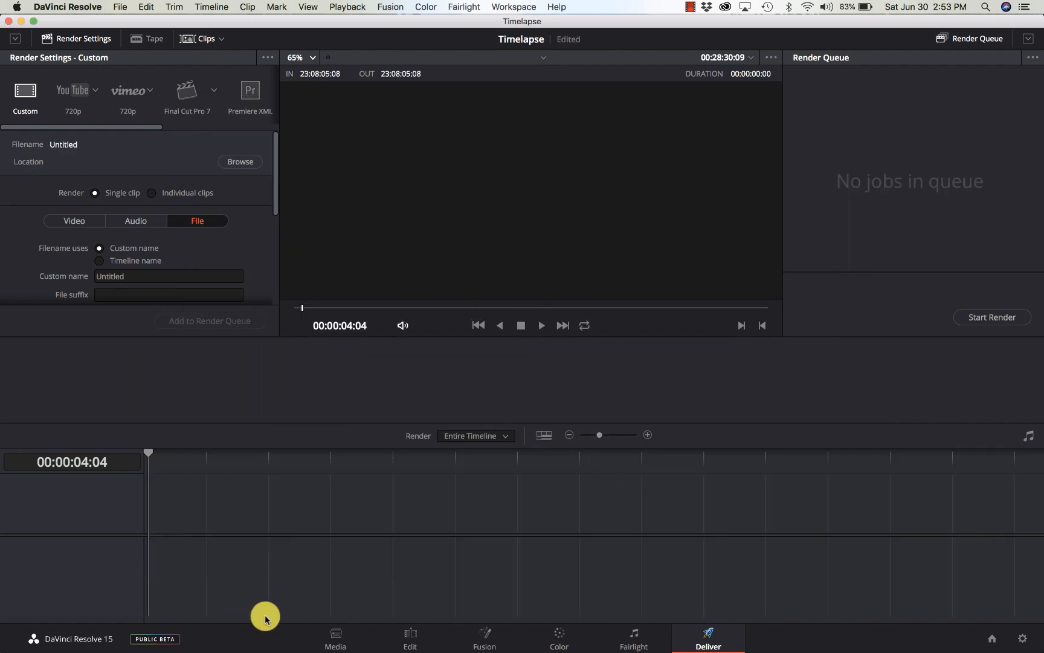
# Step: Add timelapse-[1-193].jpg from Samsung_T5 > Projects to the Media Pool as one clip
pyautogui.click(336, 639)
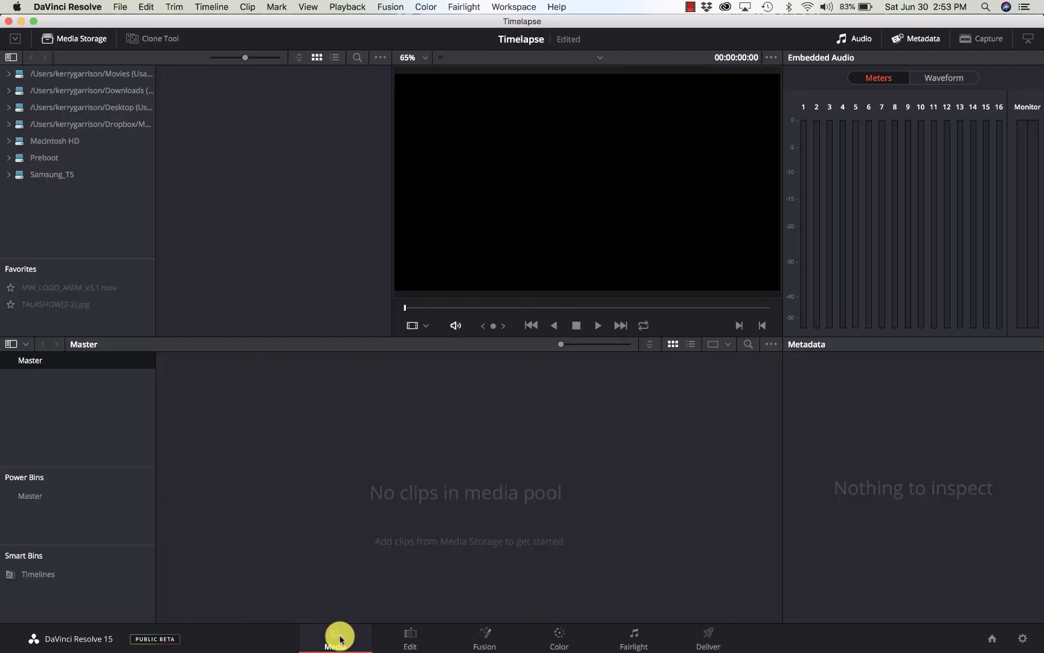
pyautogui.click(53, 174)
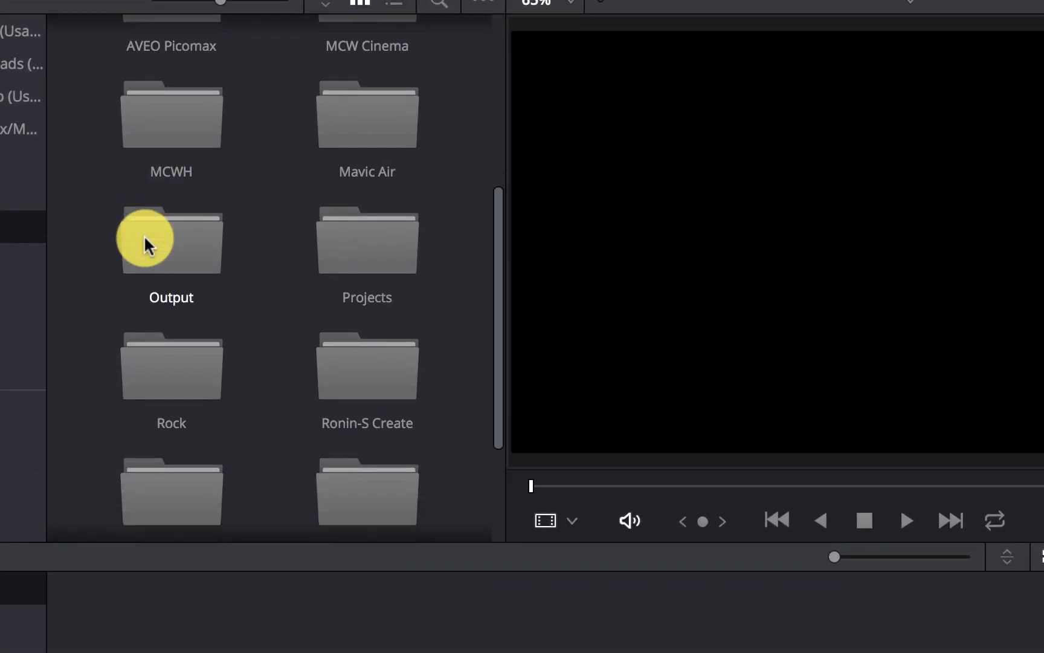
pyautogui.scroll(-3)
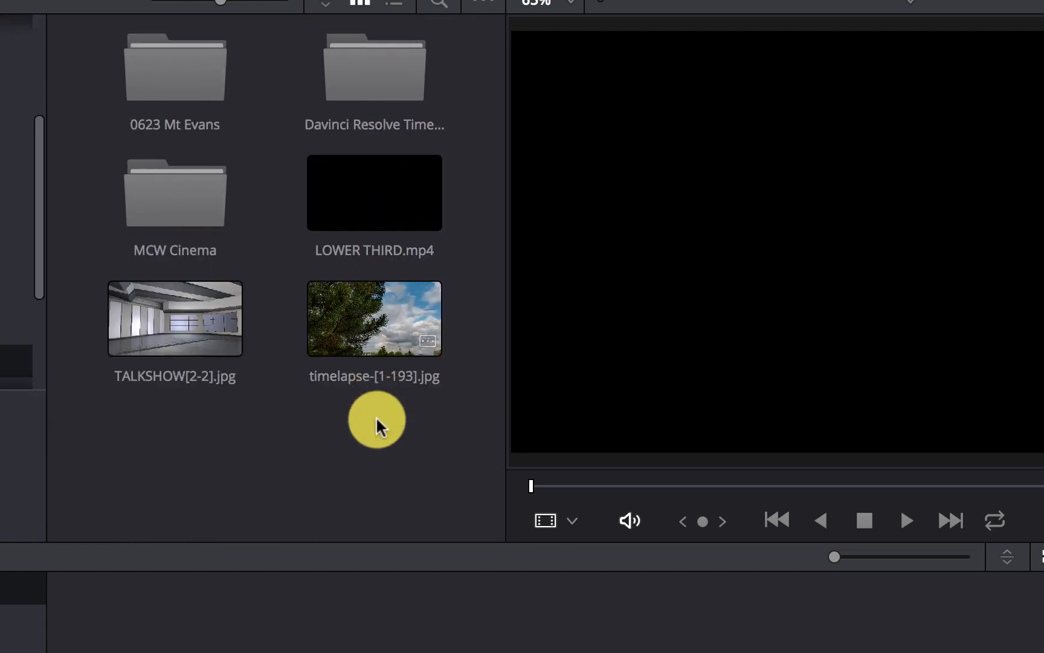
pyautogui.click(375, 318)
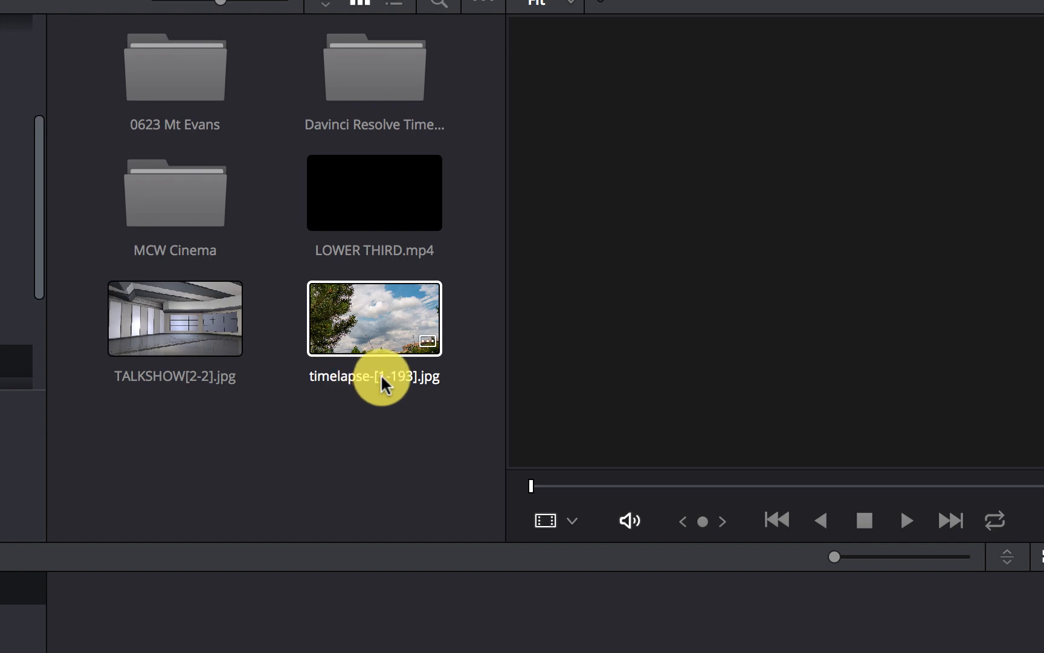
pyautogui.moveTo(403, 389)
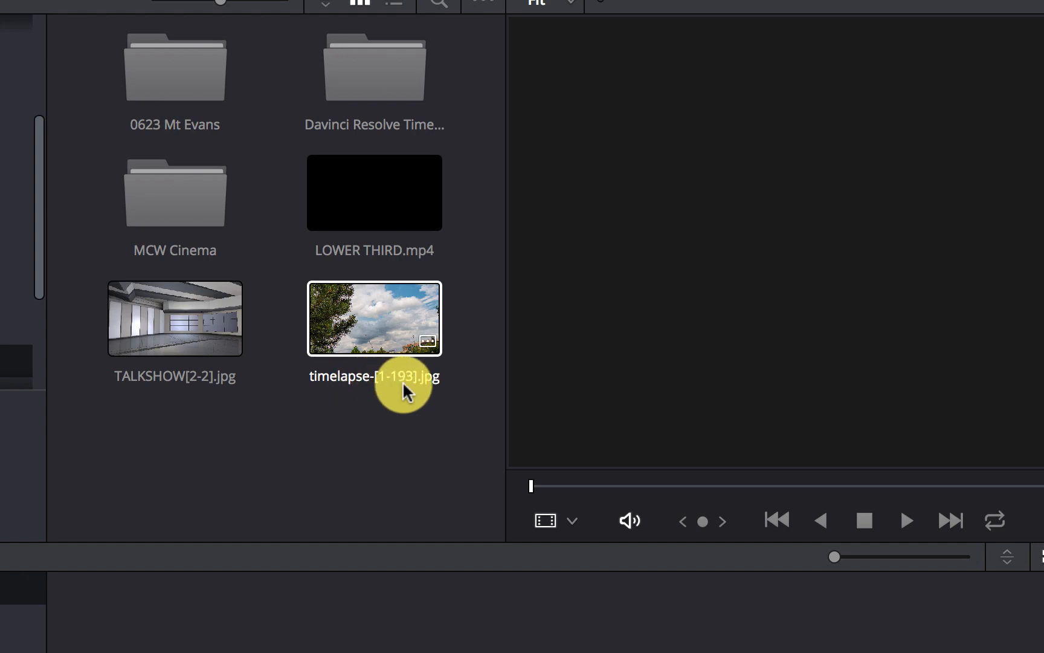
pyautogui.click(375, 316)
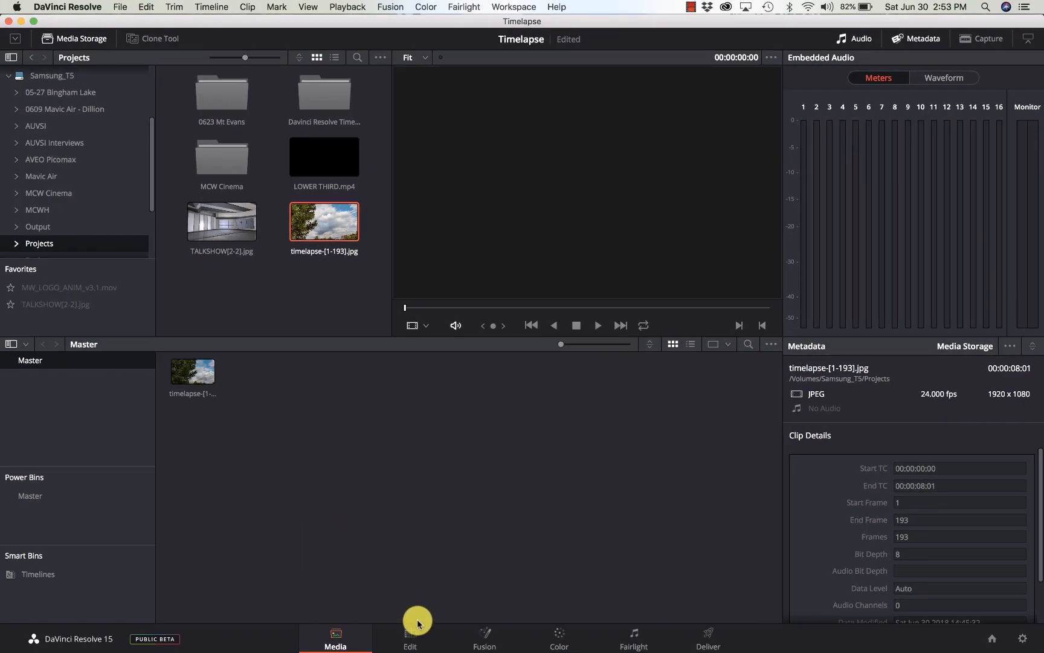
# Step: Place the timelapse clip on Timeline 1's V1 track and trim its head to about five seconds
pyautogui.click(410, 648)
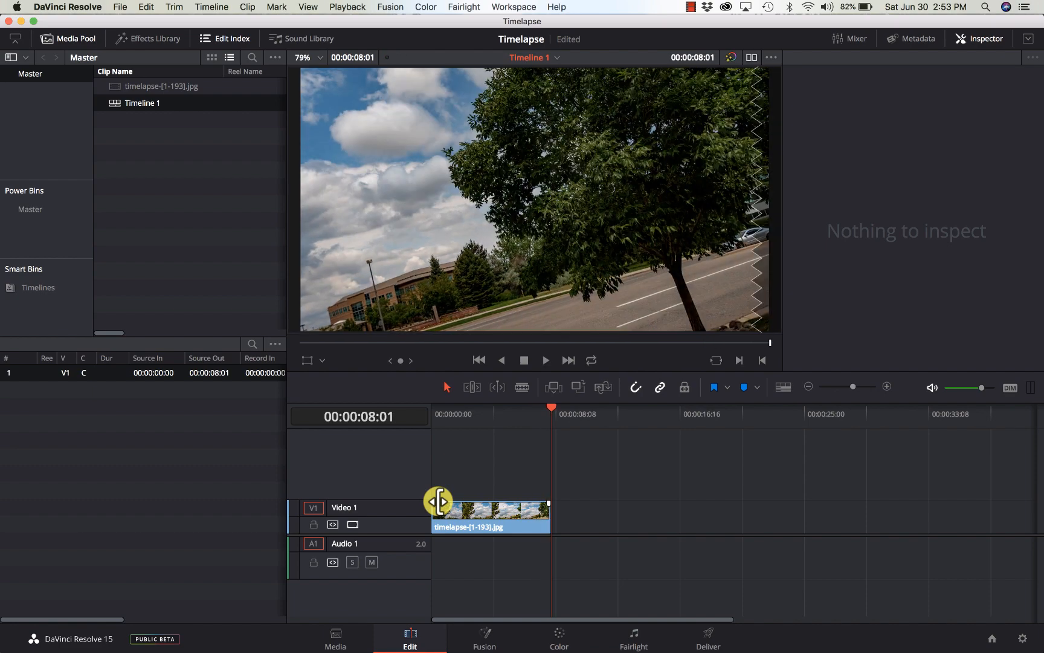
pyautogui.click(434, 418)
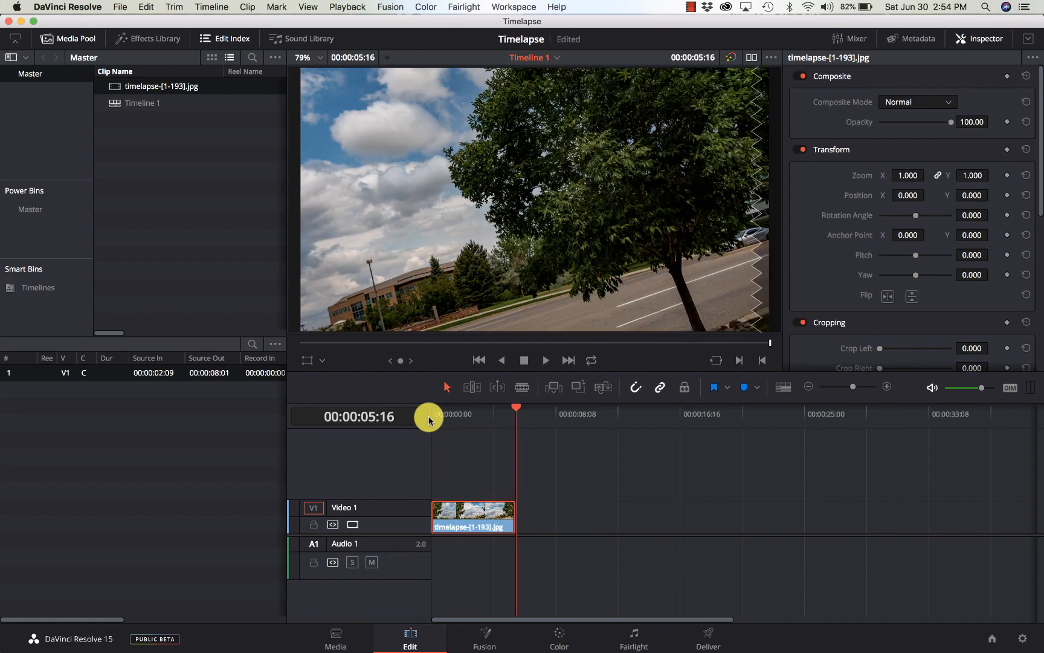
pyautogui.moveTo(511, 607)
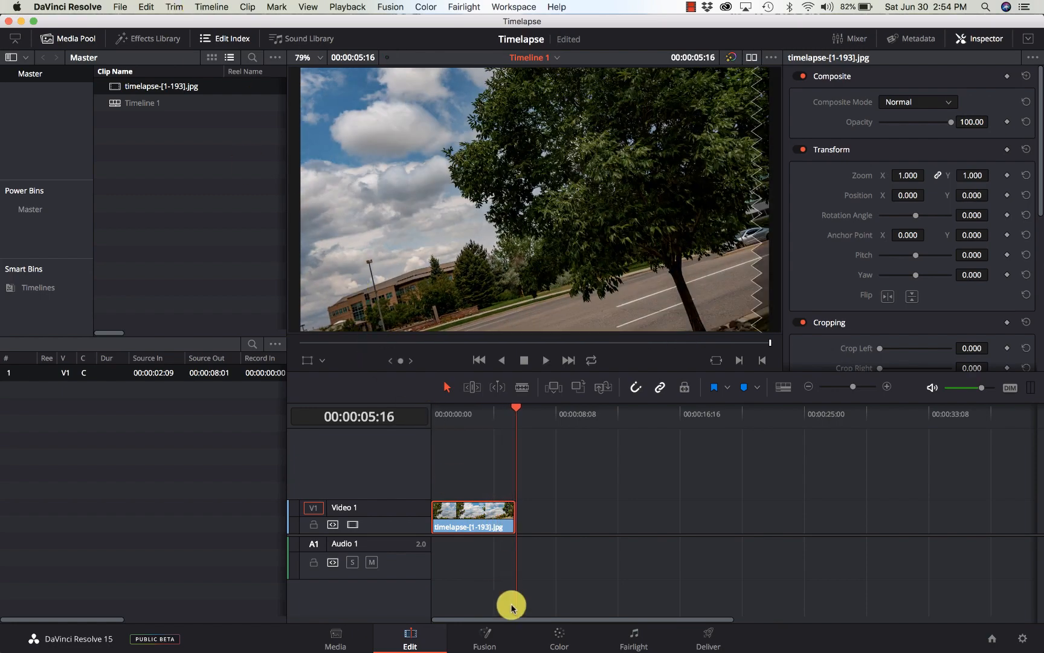
pyautogui.moveTo(230, 39)
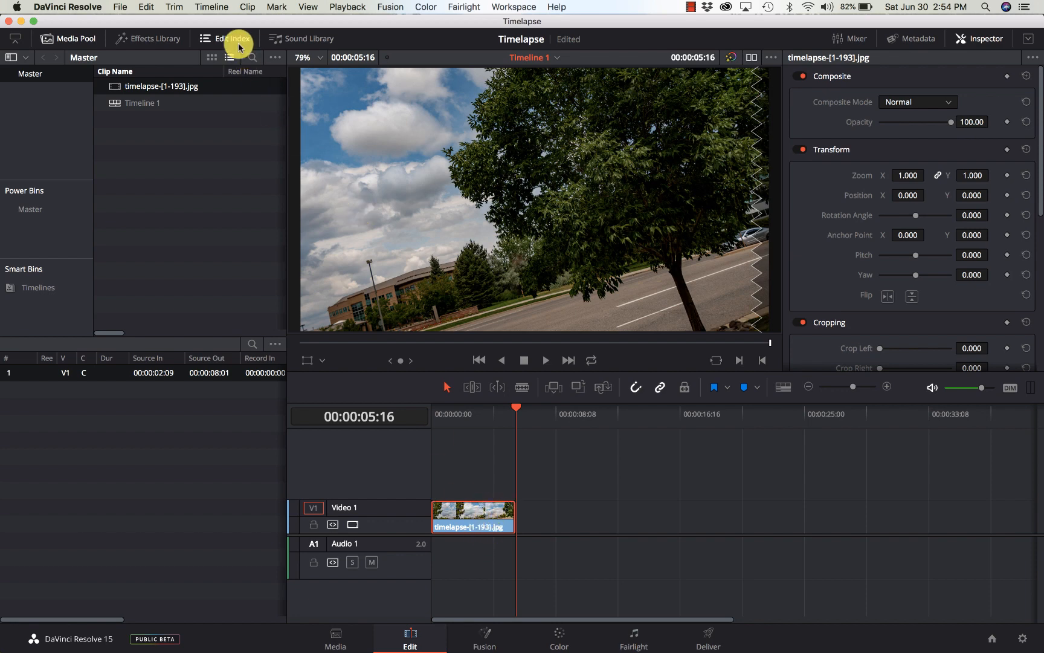
# Step: Enable Render Cache Fusion Output on the clip and set Playback > Render Cache to Smart
pyautogui.click(243, 7)
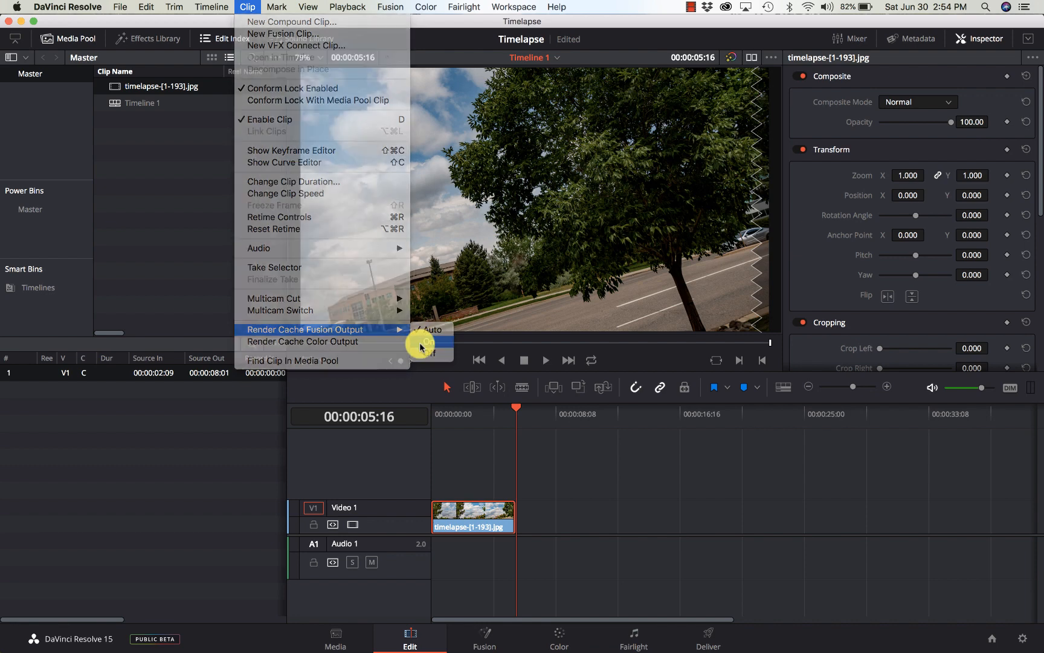
pyautogui.moveTo(311, 292)
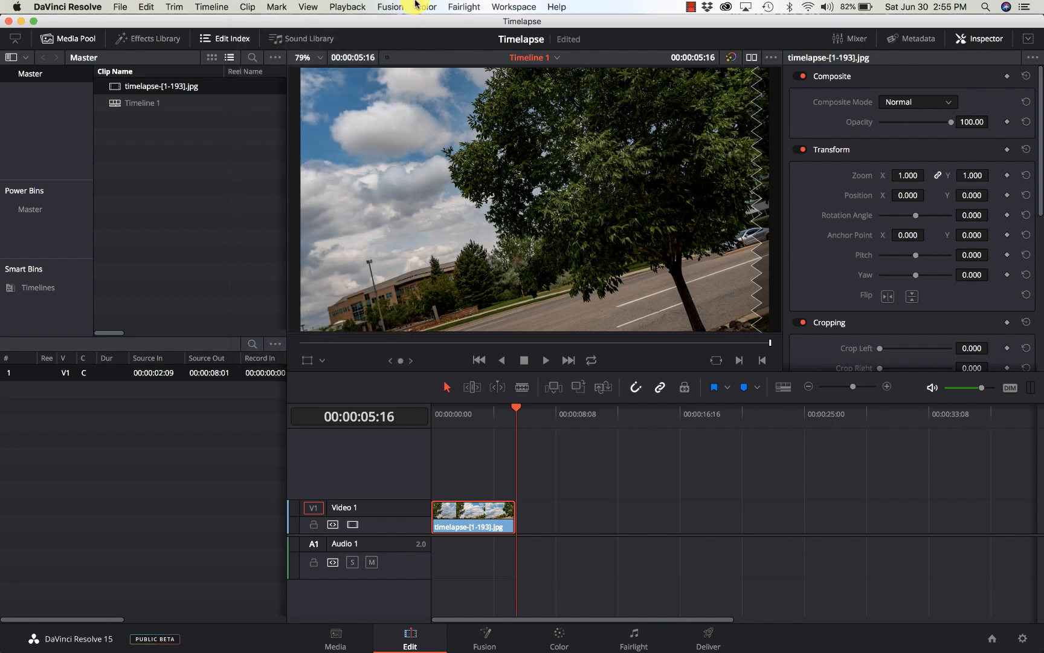
pyautogui.click(346, 7)
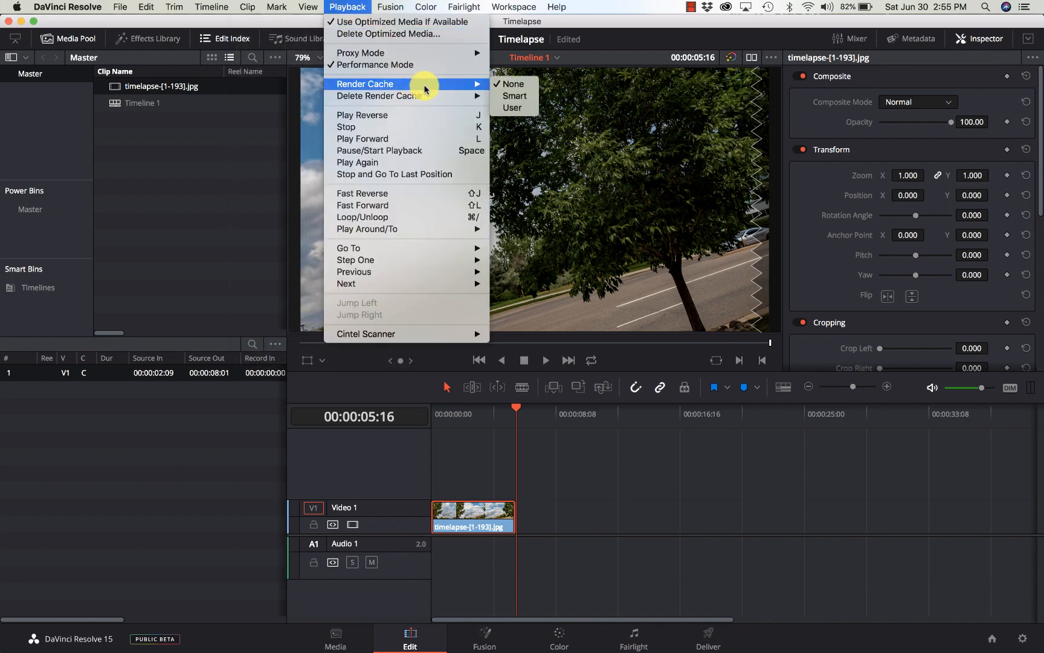
pyautogui.click(512, 85)
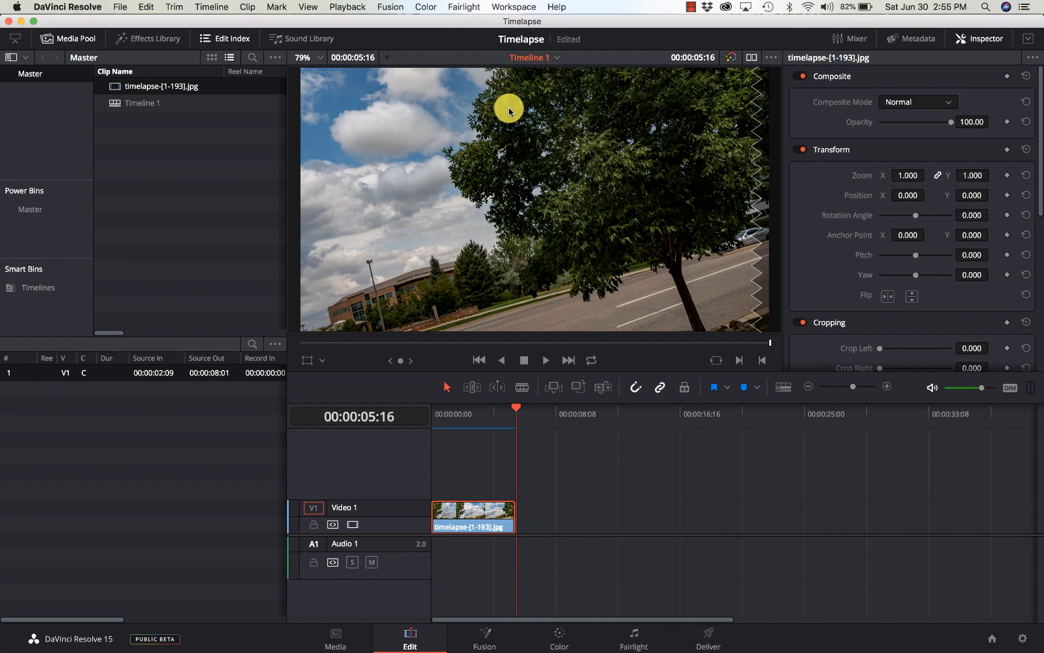
pyautogui.moveTo(363, 484)
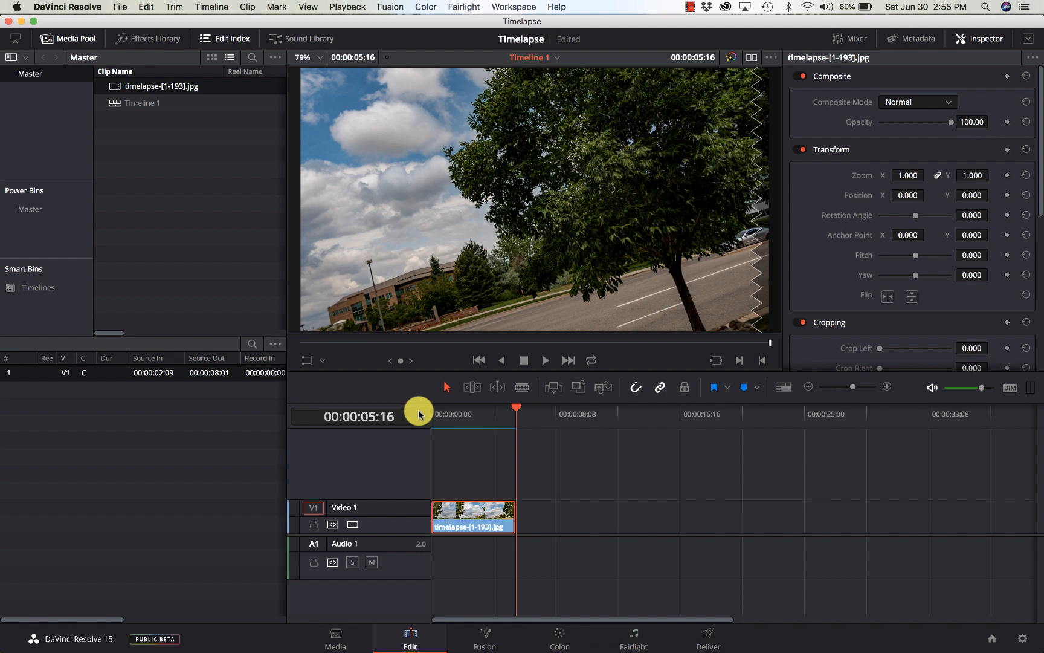
pyautogui.moveTo(483, 484)
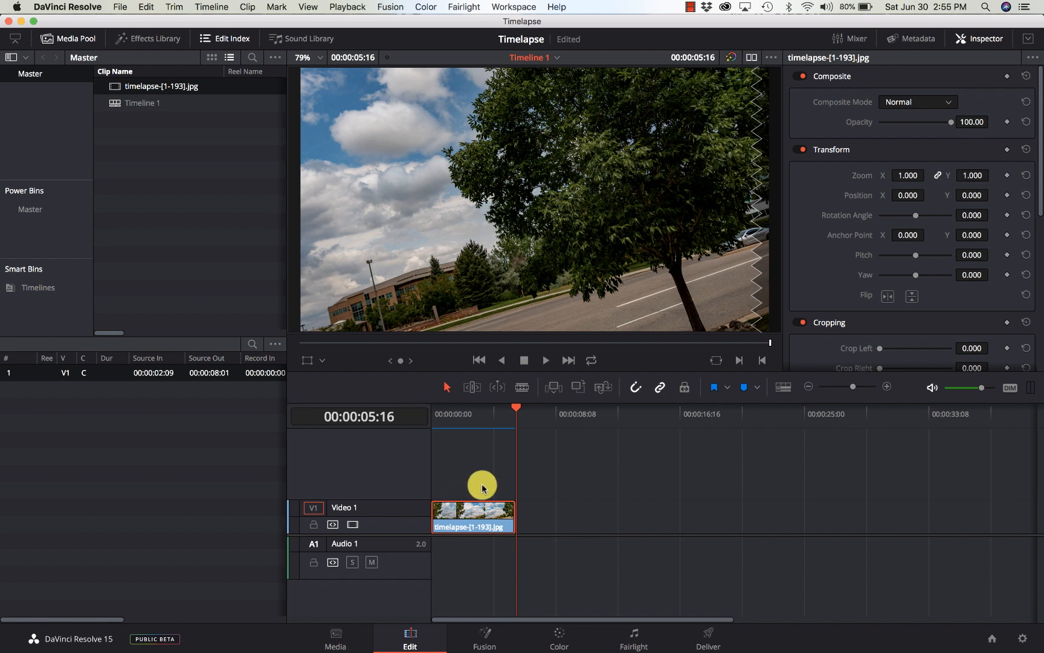
pyautogui.moveTo(488, 469)
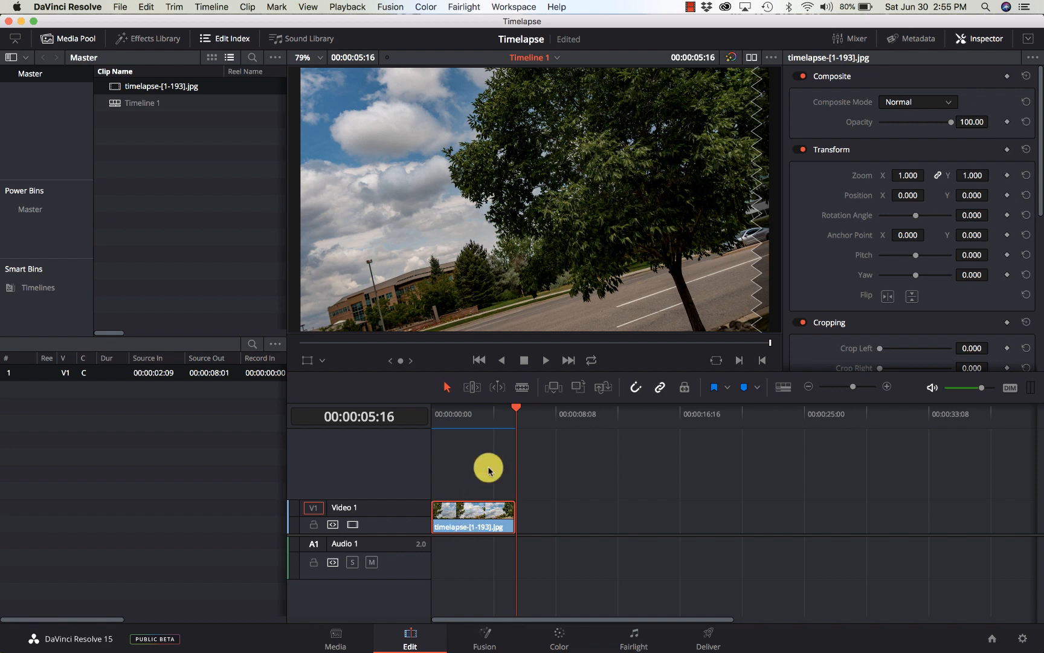